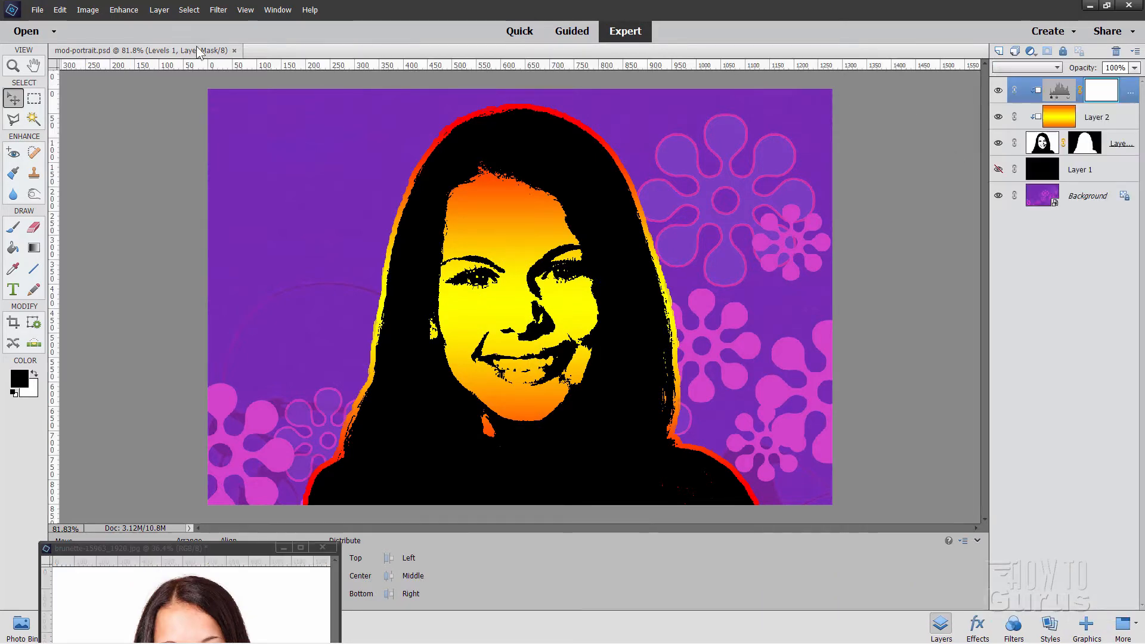
Step: Close the finished mod-portrait example and show the brunette portrait photo full size
left_click(235, 51)
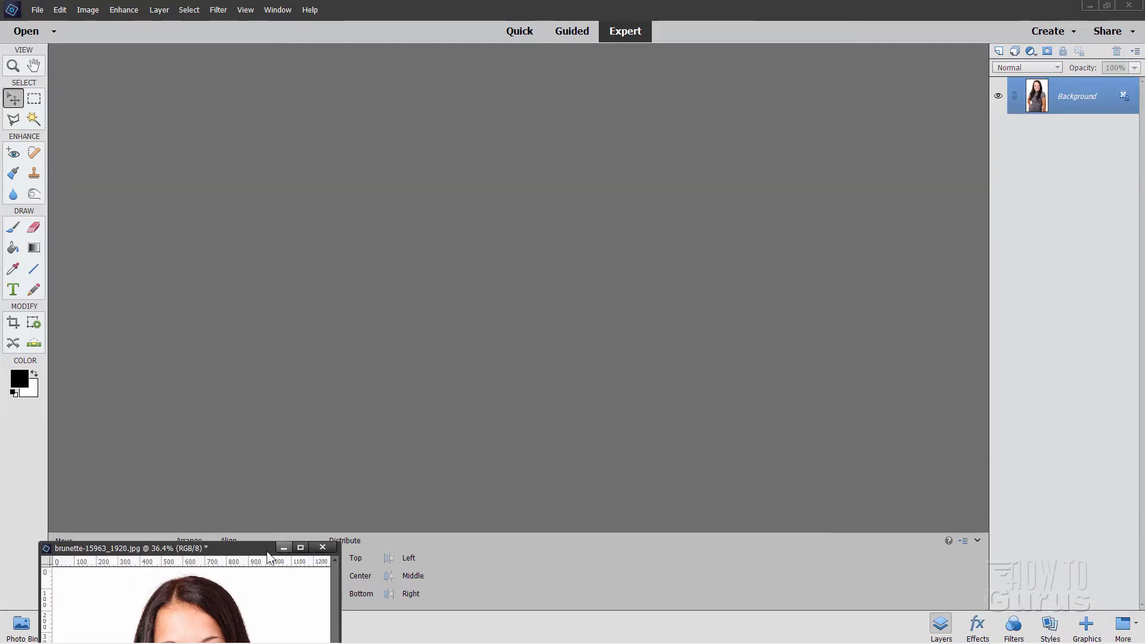
left_click(299, 548)
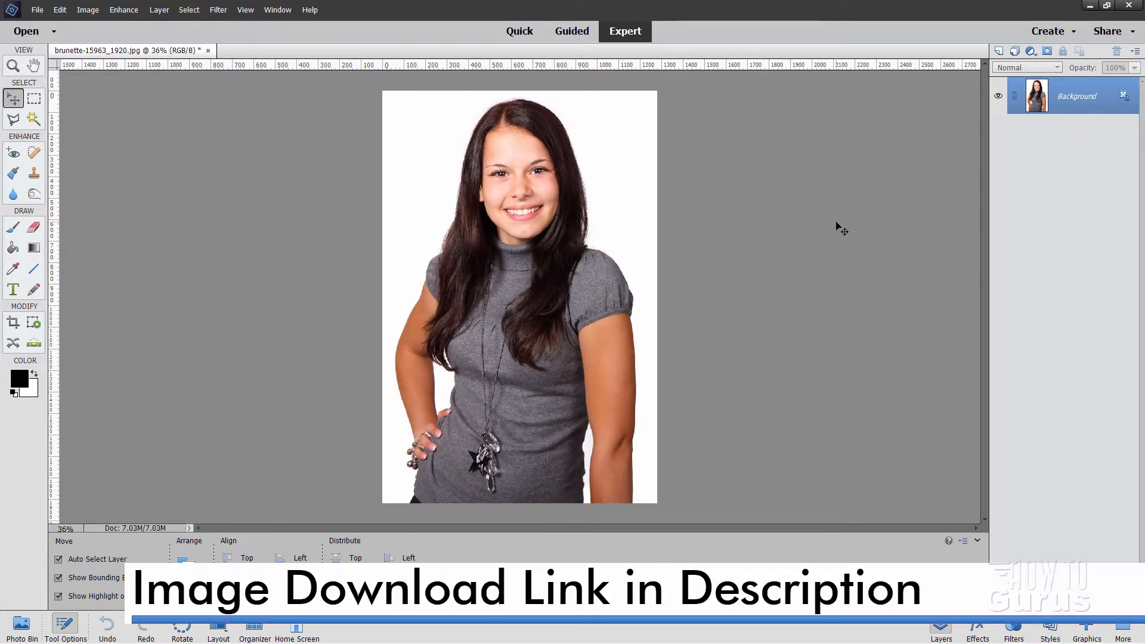
mouse_move(820, 235)
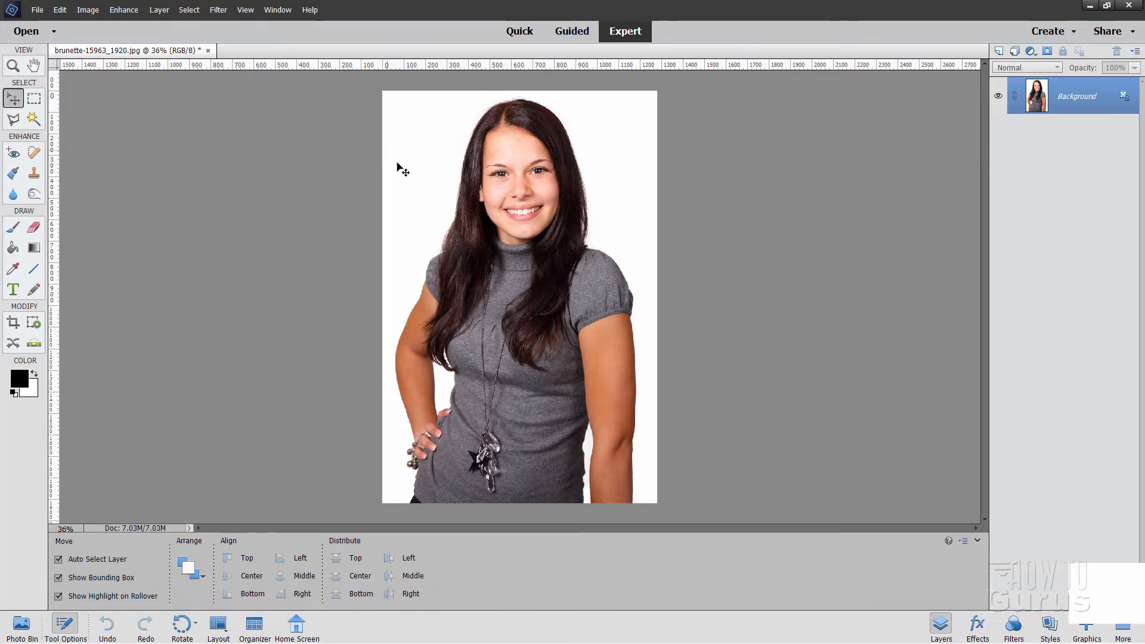
mouse_move(738, 224)
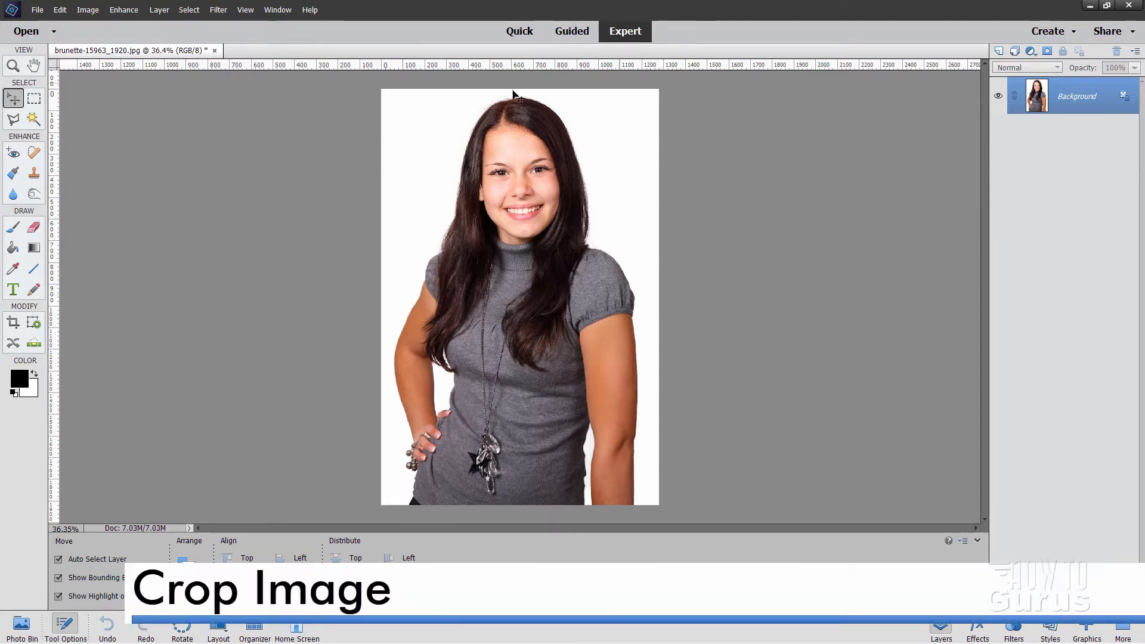
mouse_move(353, 304)
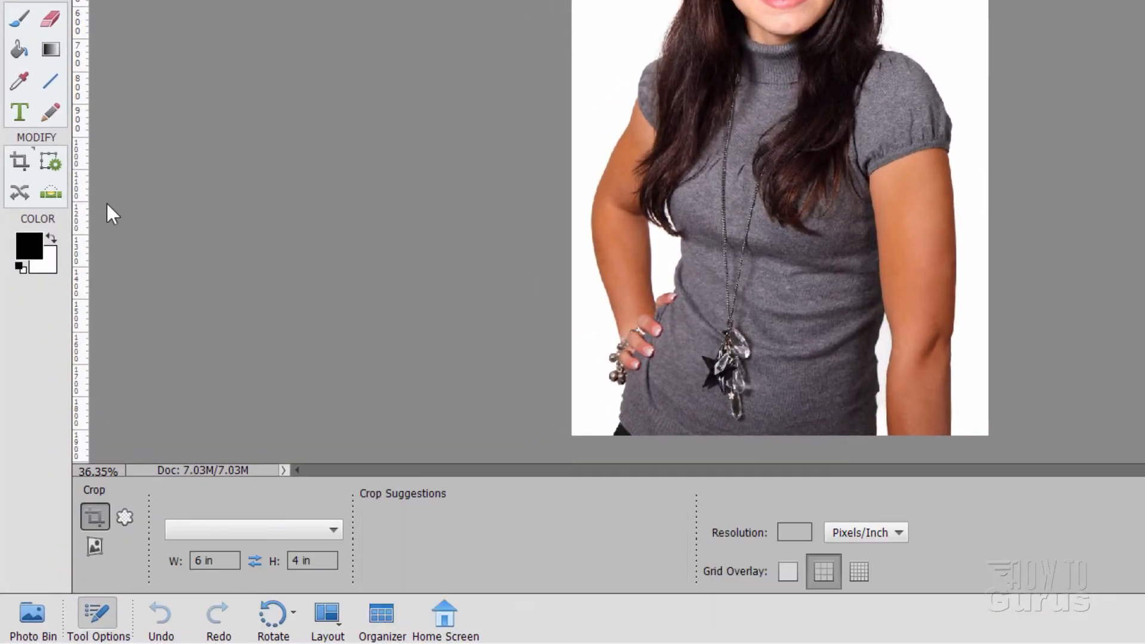
Step: Crop the photo to a 4 x 6 in landscape frame around her head and shoulders
left_click(253, 530)
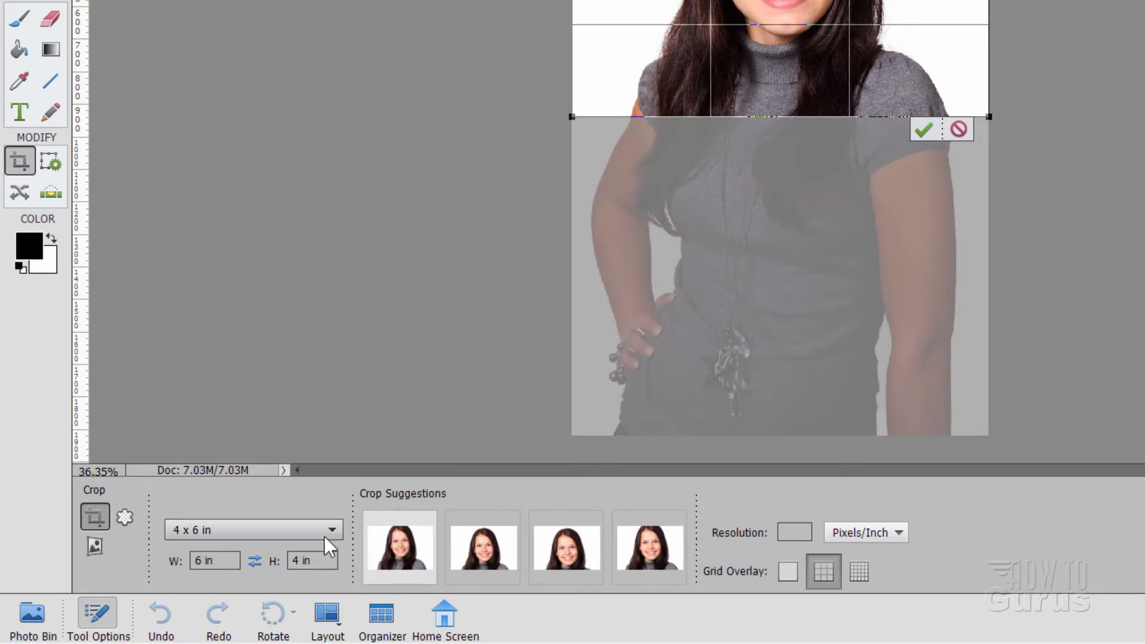
left_click(331, 529)
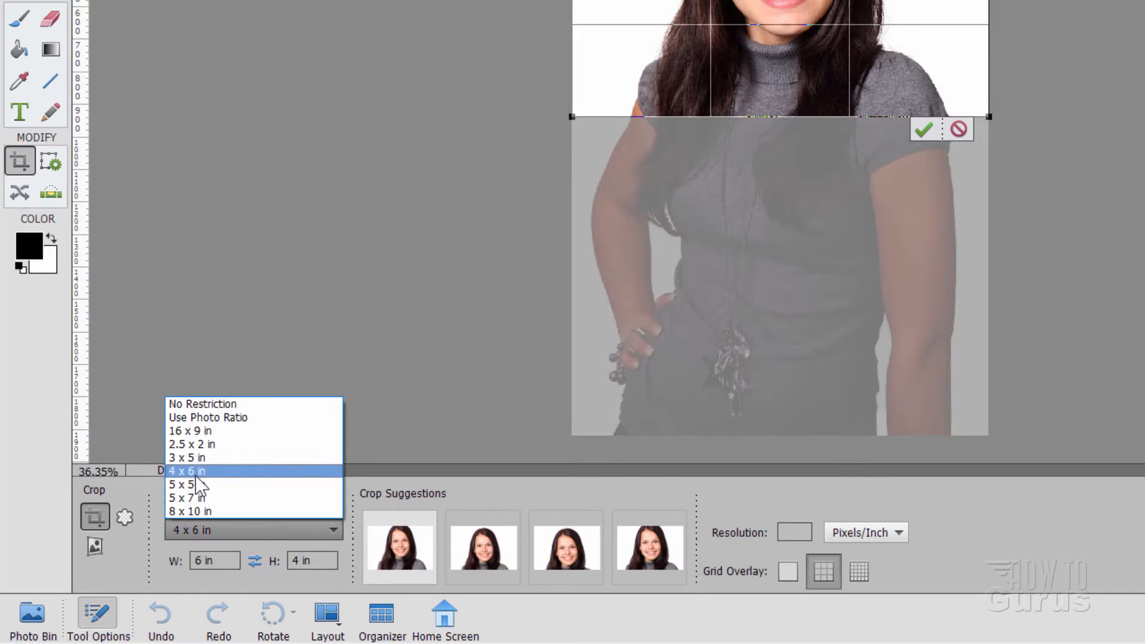
left_click(186, 470)
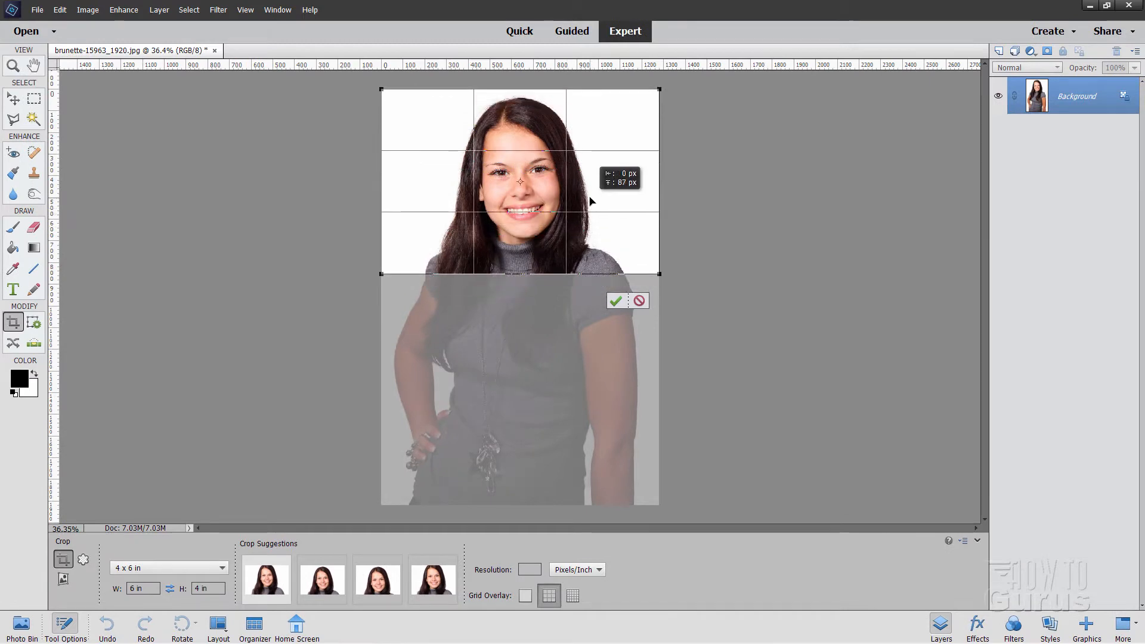
left_click(637, 300)
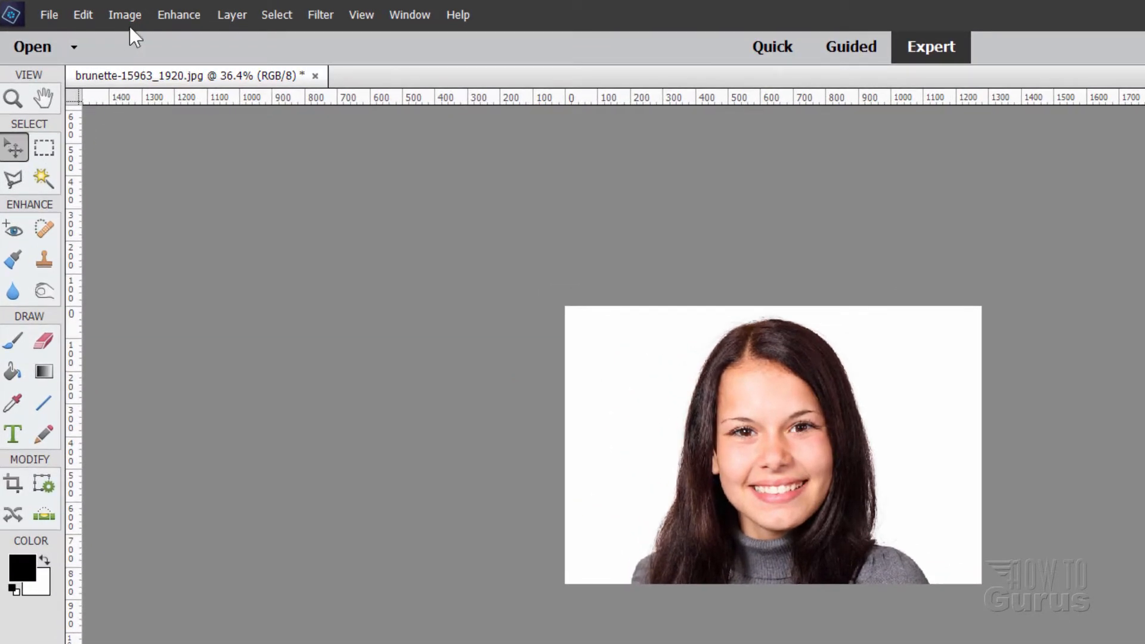
Step: Set the document size to 6 by 3.998 inches in Image Size, keeping 1280 × 853 pixels
left_click(124, 14)
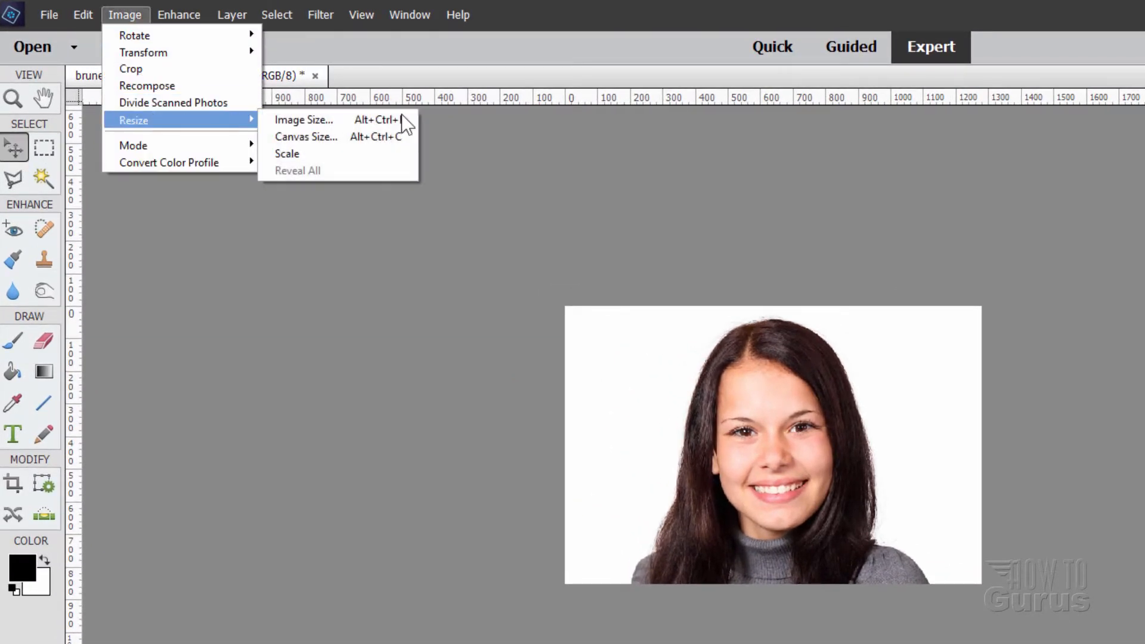
left_click(304, 119)
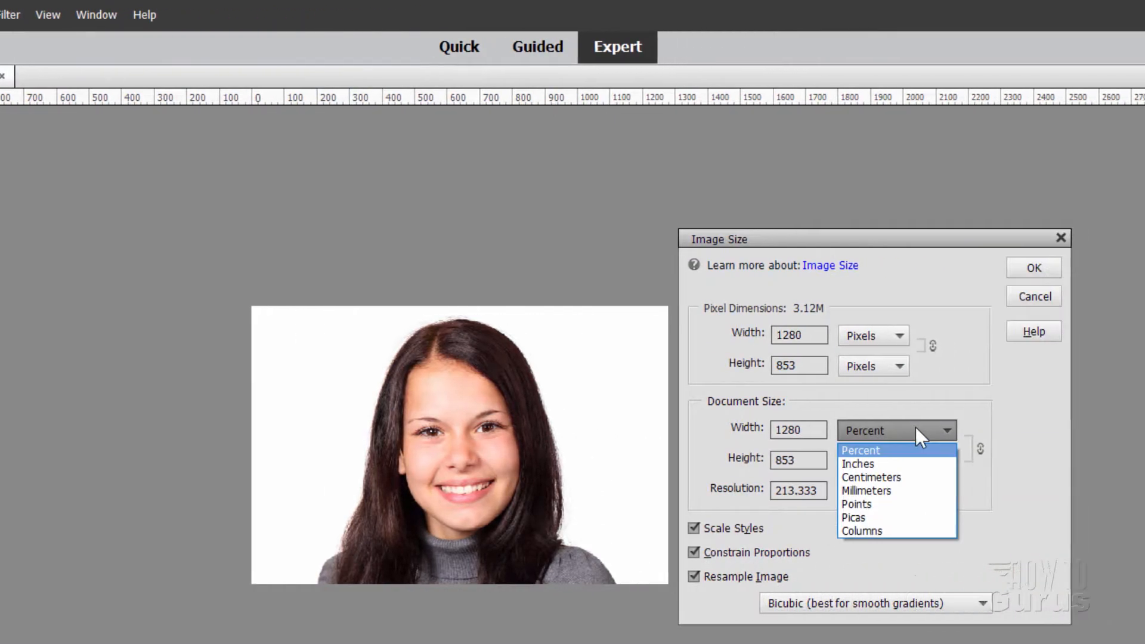
left_click(857, 464)
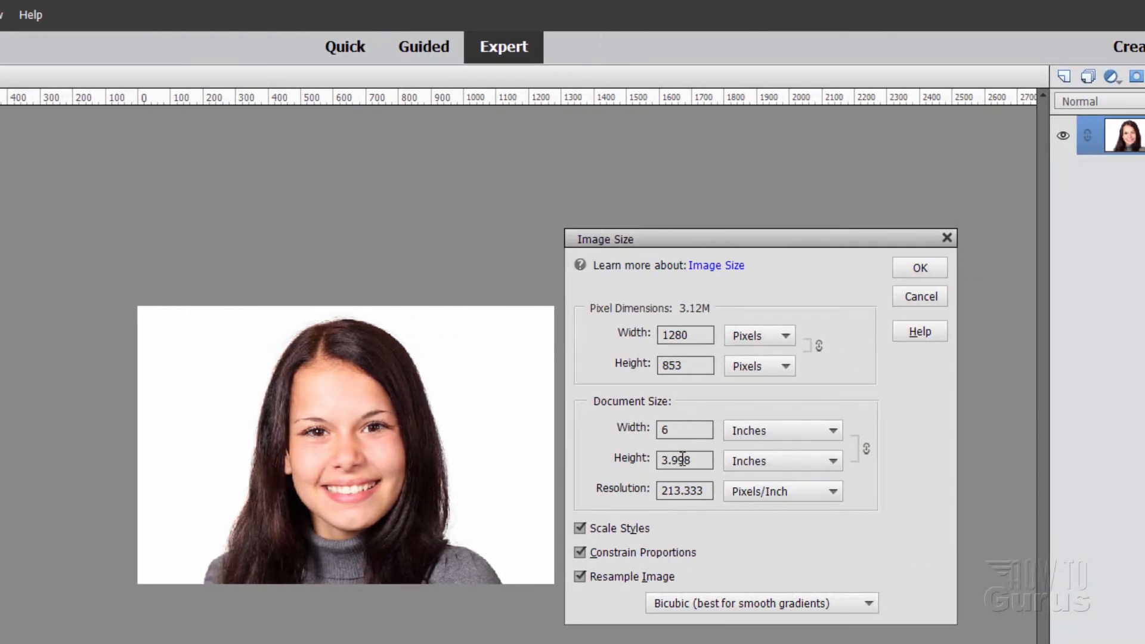
mouse_move(947, 330)
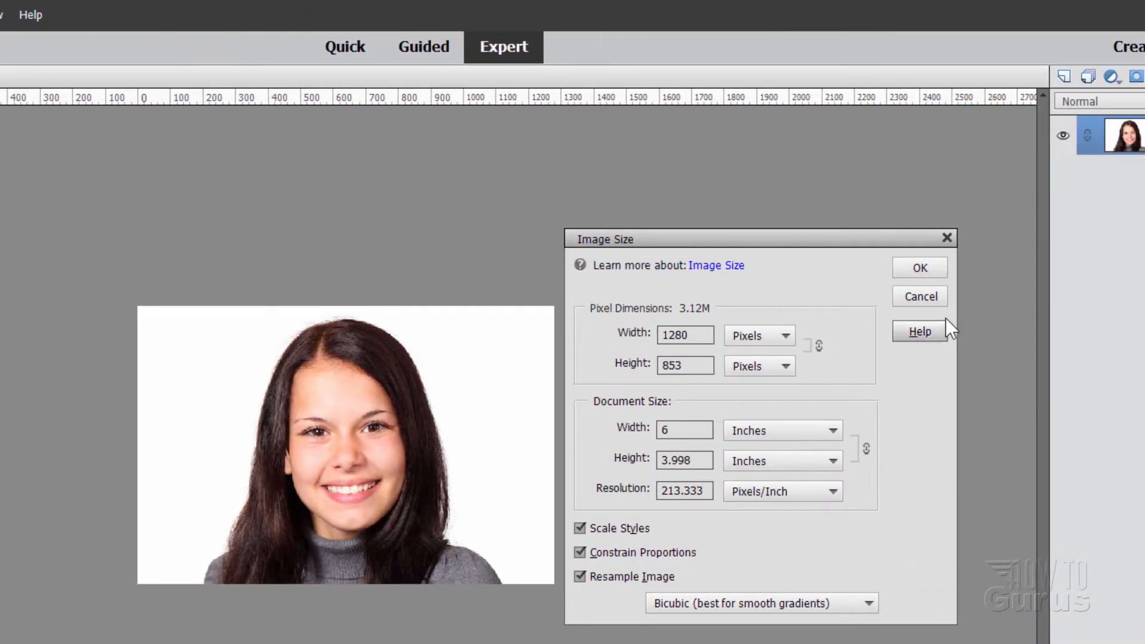
left_click(919, 267)
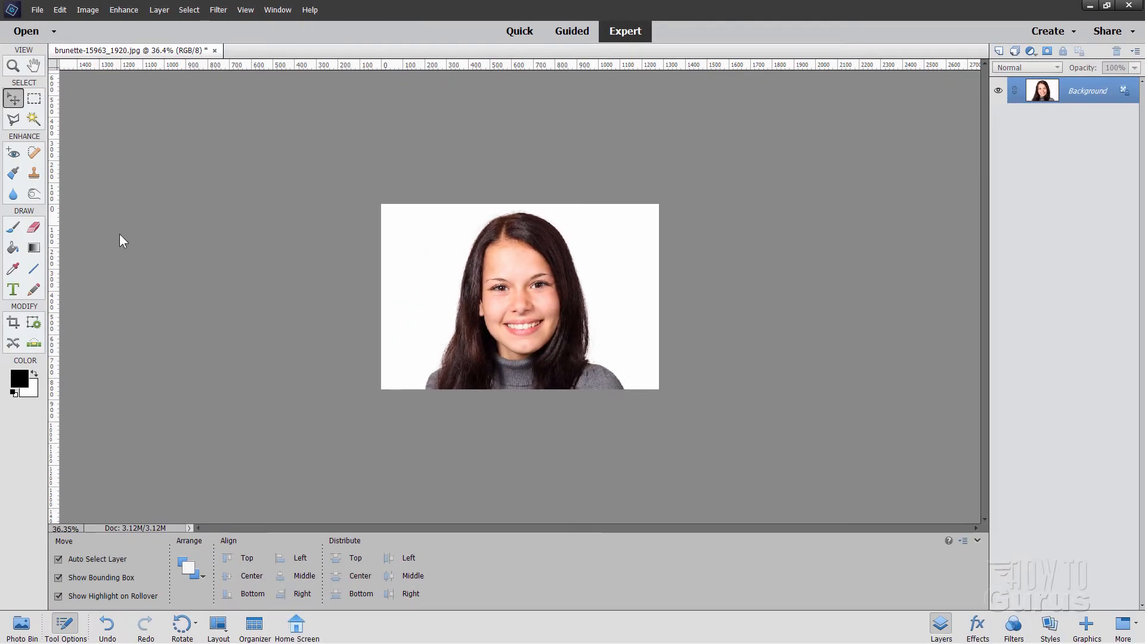
mouse_move(256, 18)
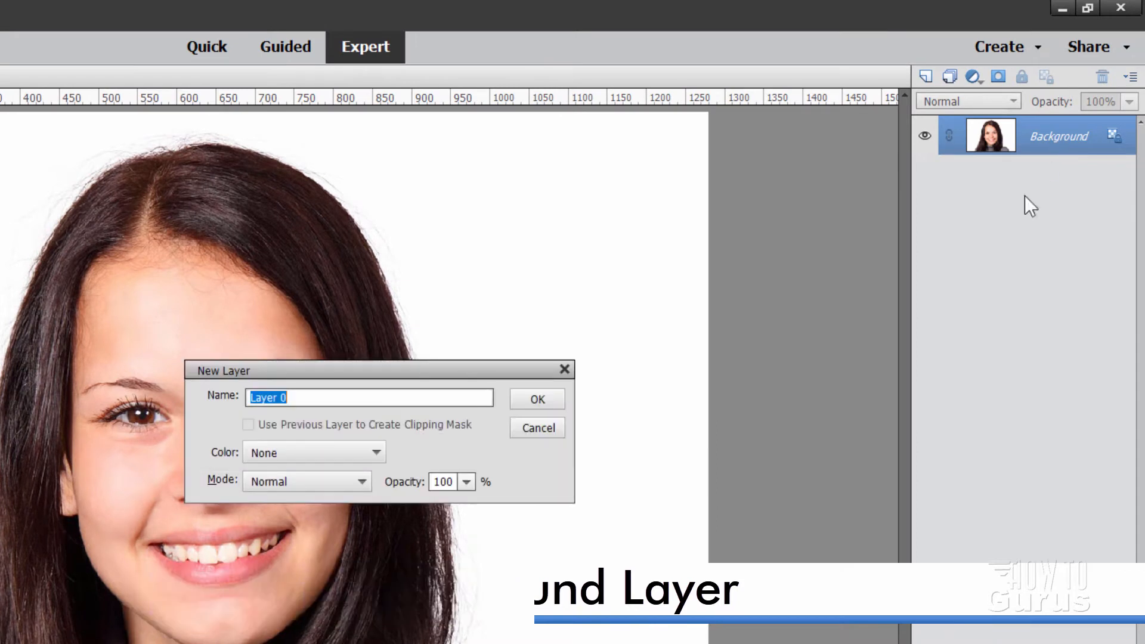
Step: Convert the photo to an editable Layer 0 and add a white Background layer beneath it
left_click(537, 398)
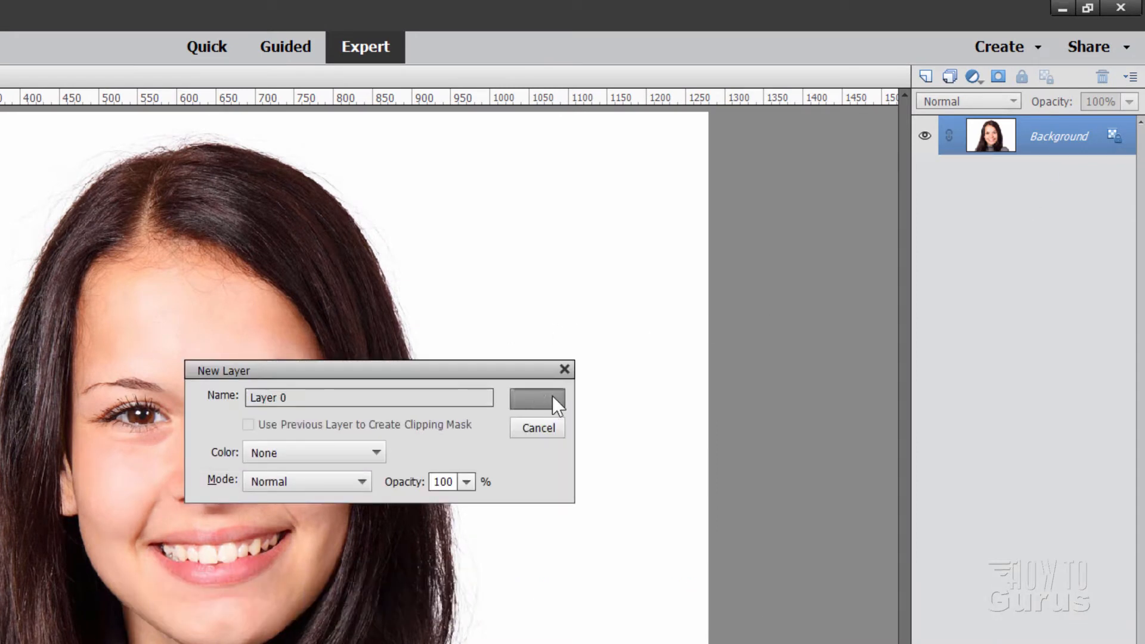
left_click(537, 397)
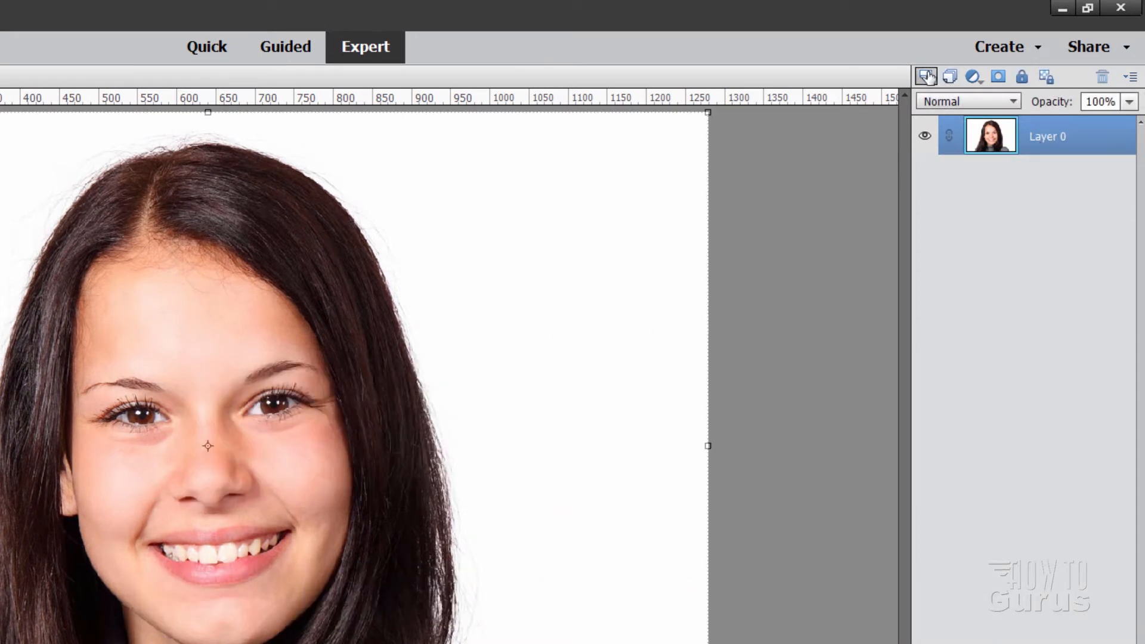
left_click(925, 76)
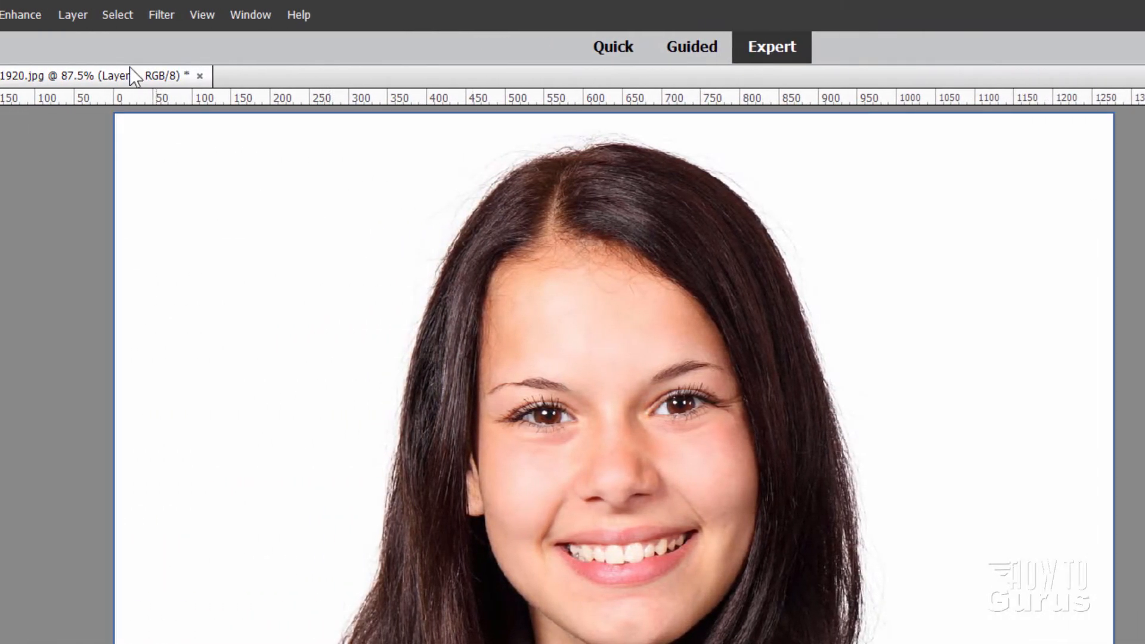
left_click(73, 15)
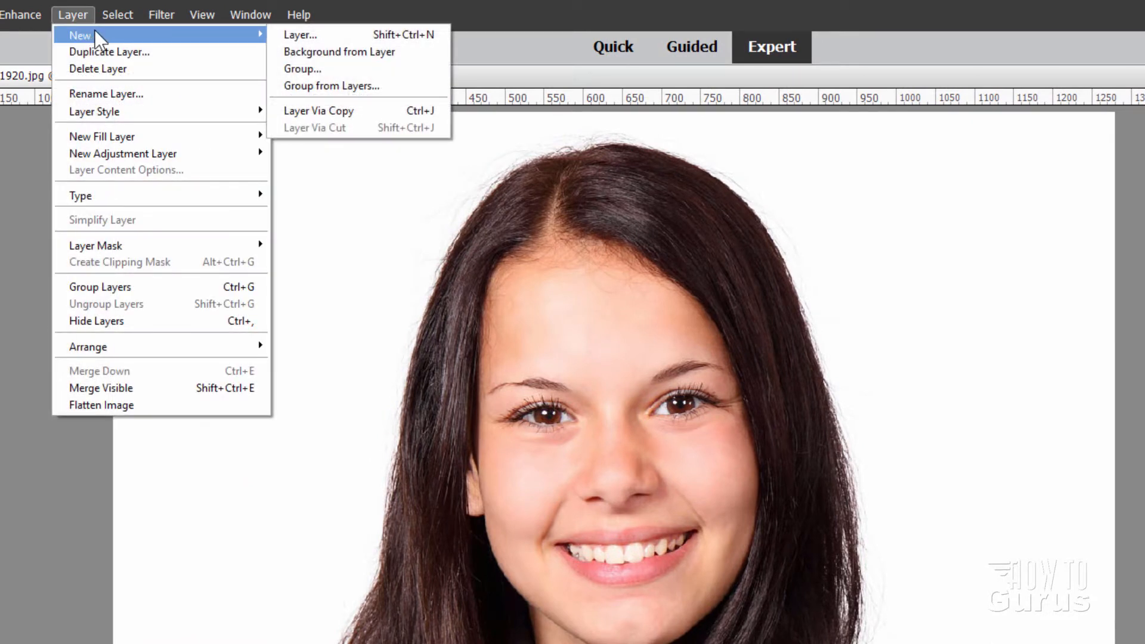
left_click(339, 52)
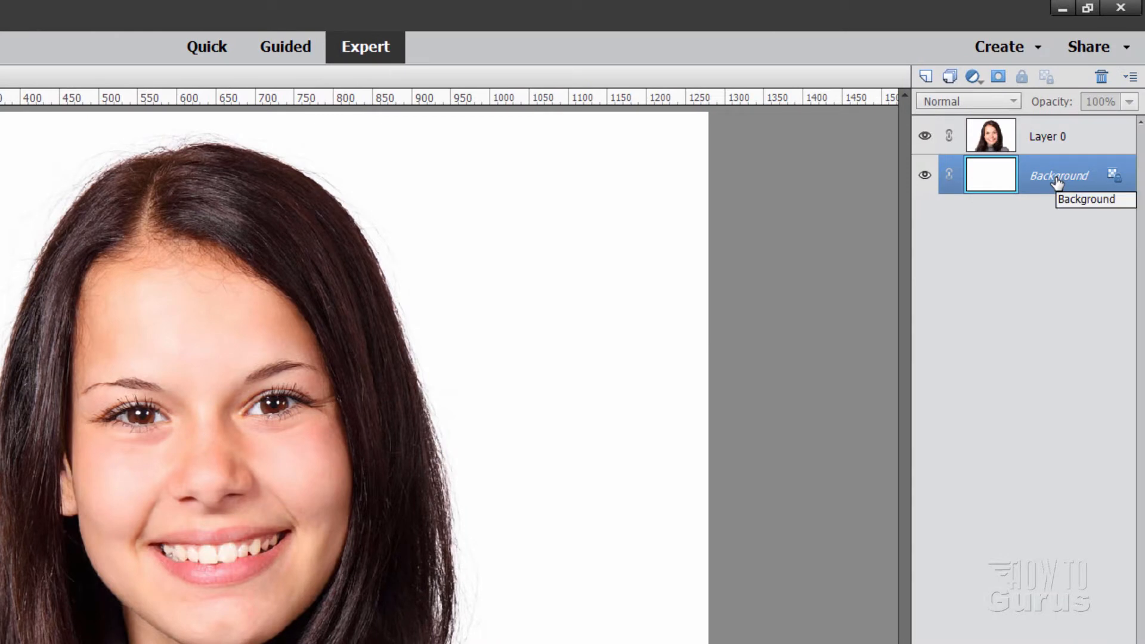
mouse_move(962, 287)
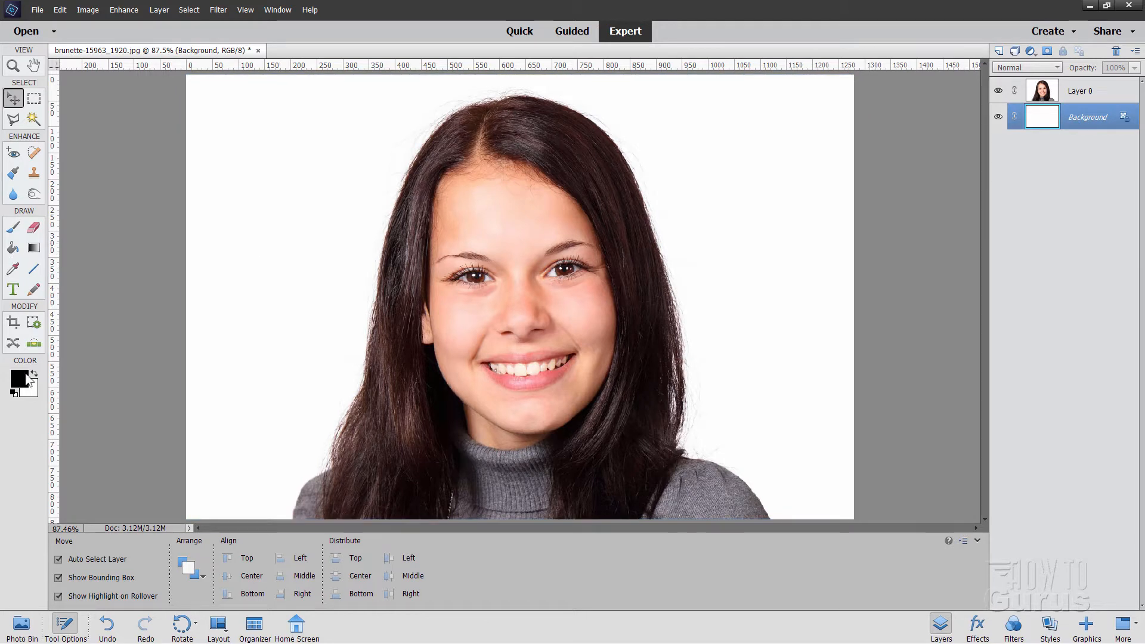
Step: Paint-bucket the Background layer solid black, then return to editing the photo layer
left_click(13, 248)
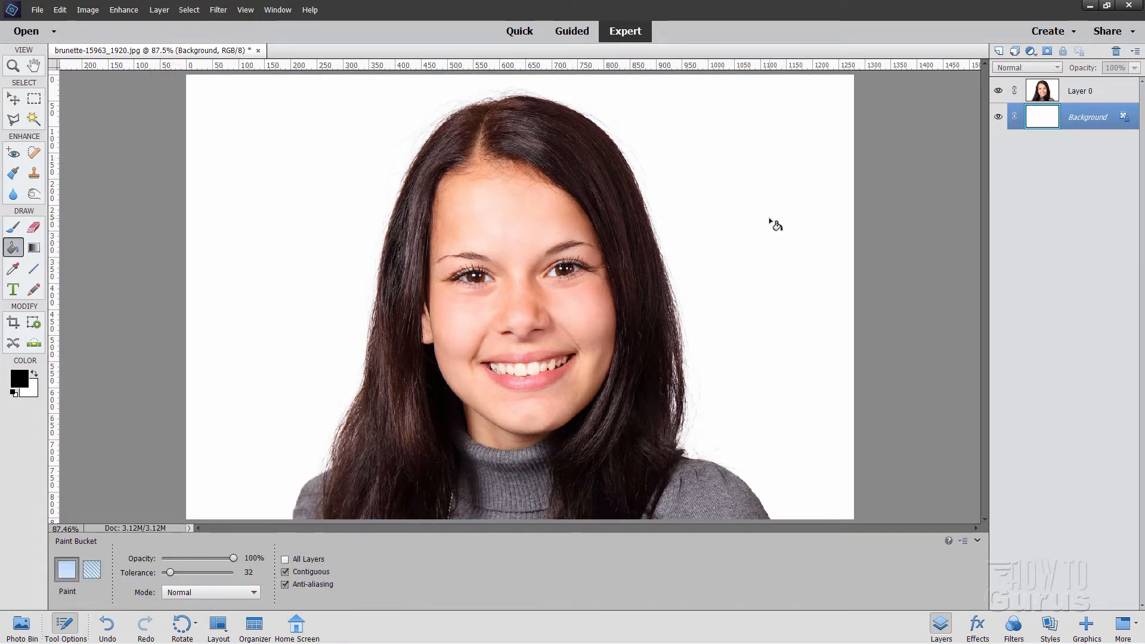
left_click(1042, 117)
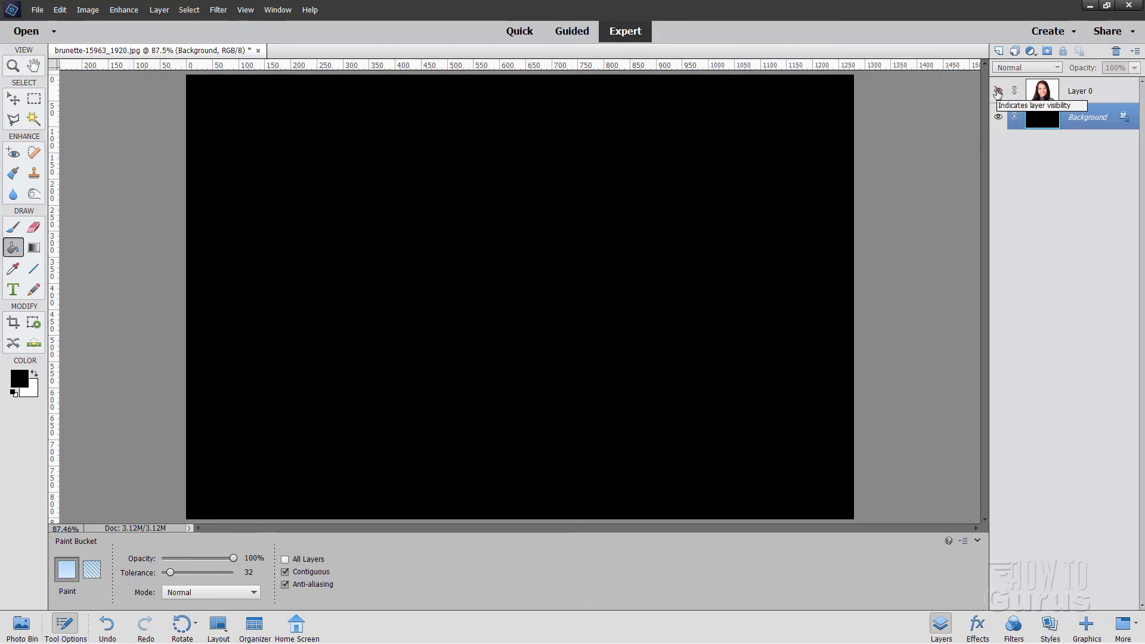
left_click(997, 90)
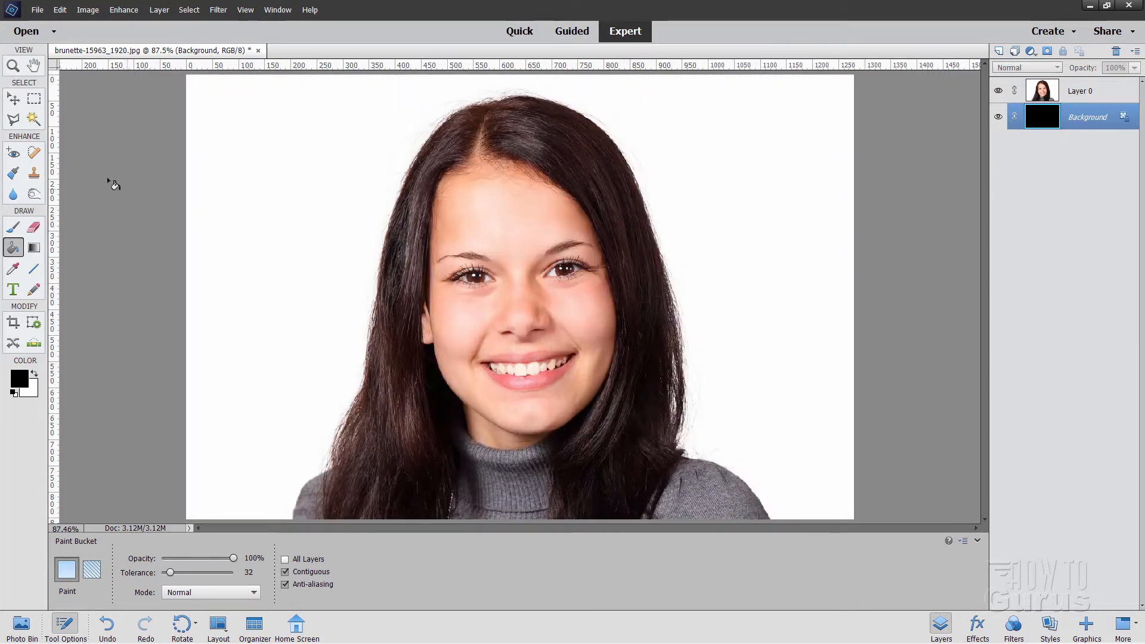
left_click(12, 99)
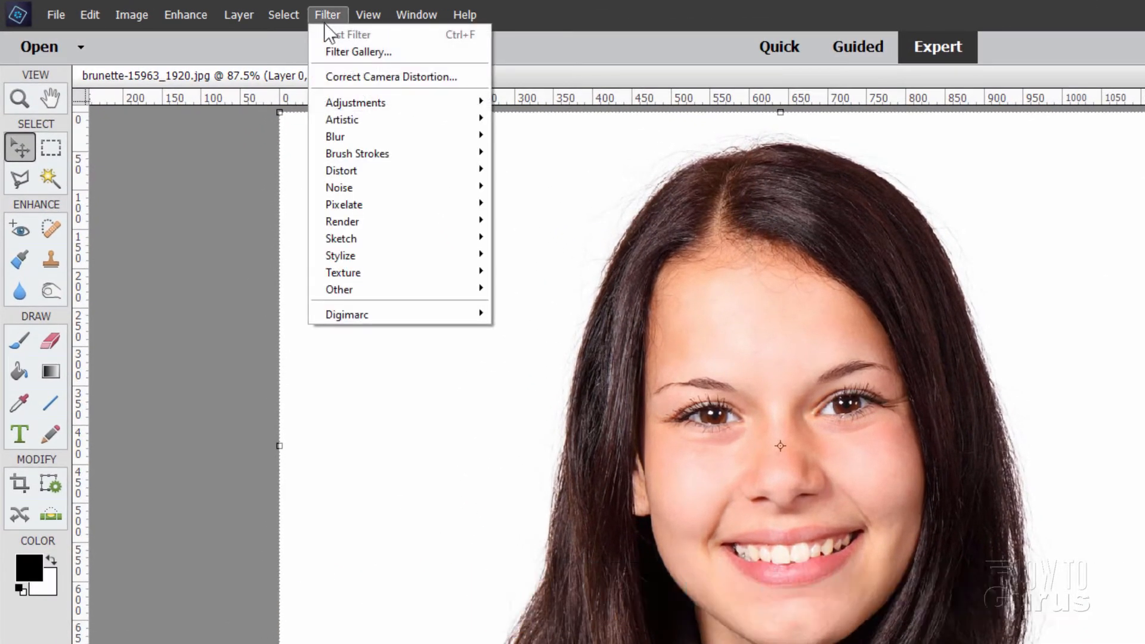
Step: Apply the Torn Edges sketch filter with Image Balance 33, Smoothness 15 and Contrast 11
left_click(359, 52)
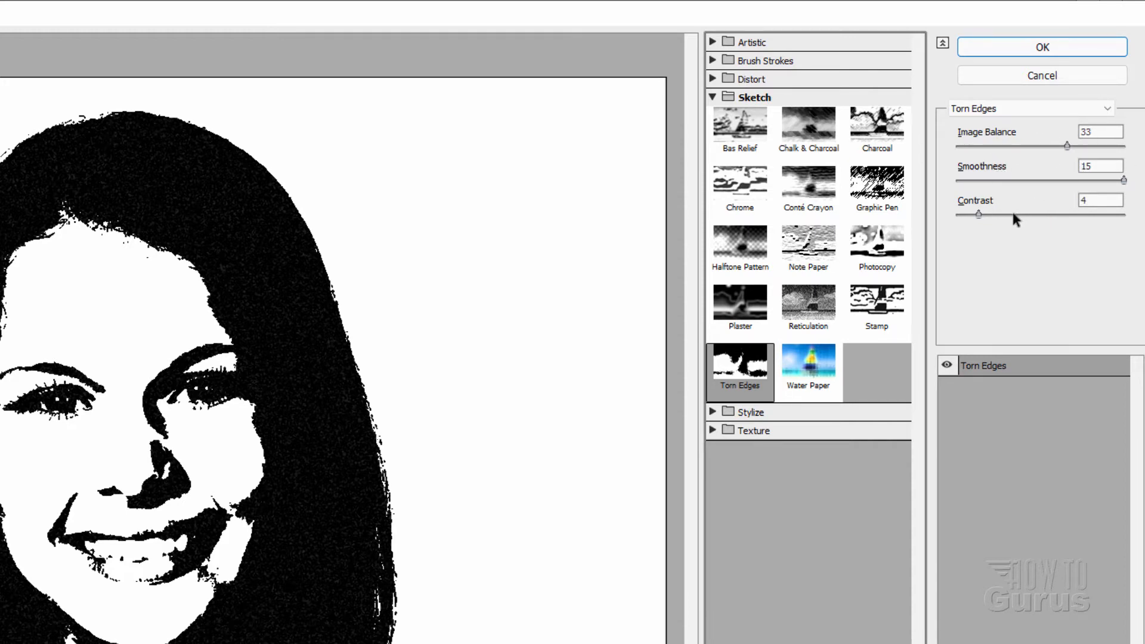
mouse_move(1084, 155)
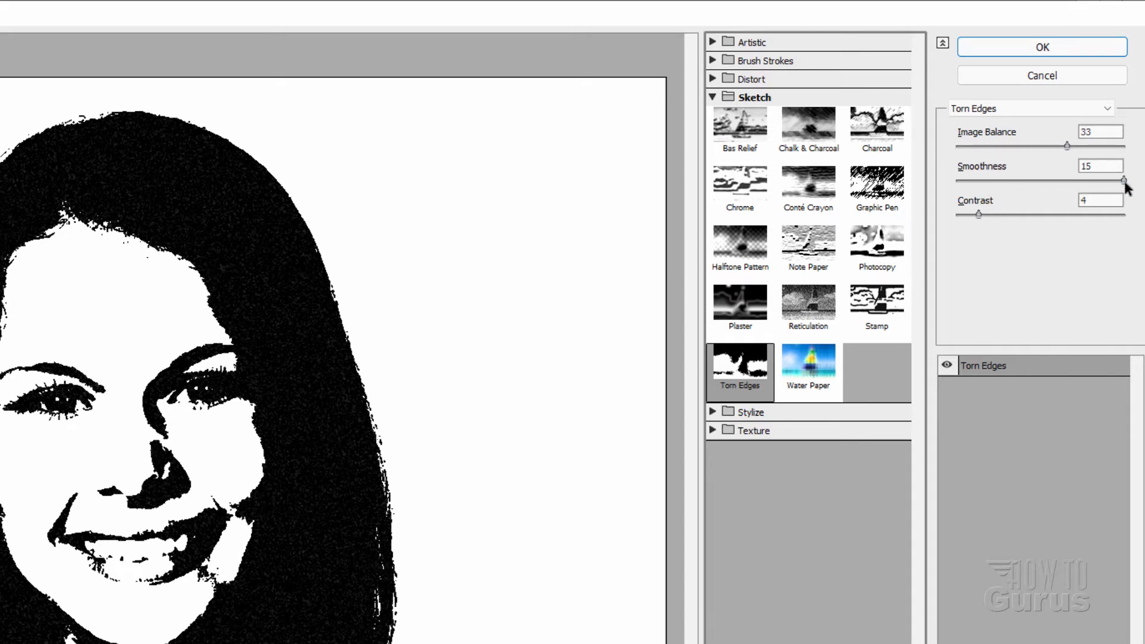
mouse_move(976, 236)
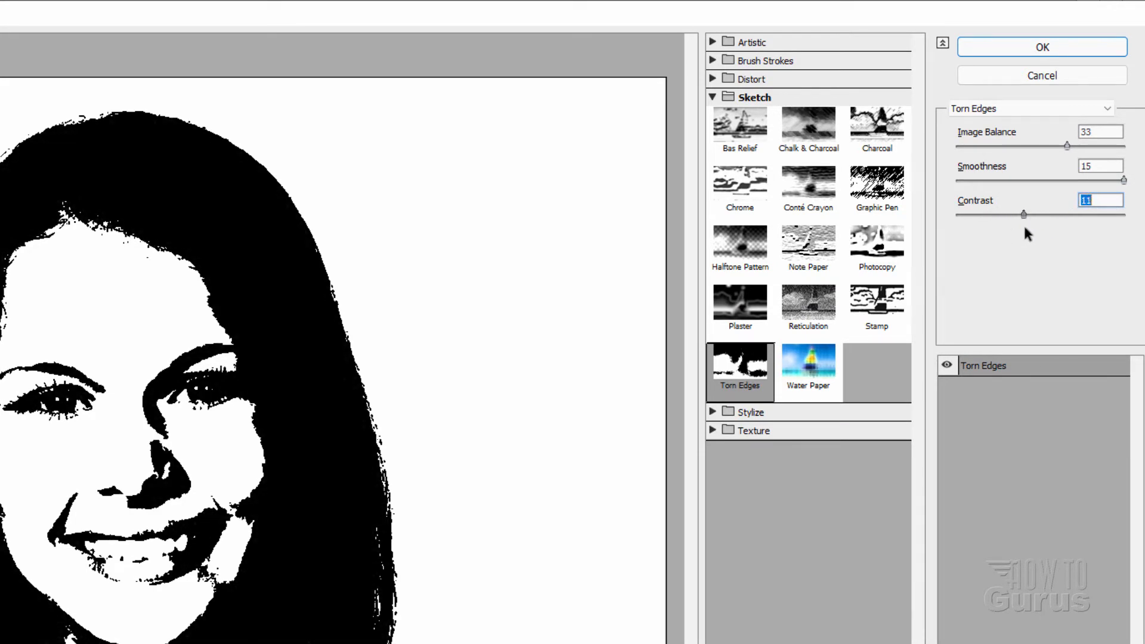
mouse_move(1029, 229)
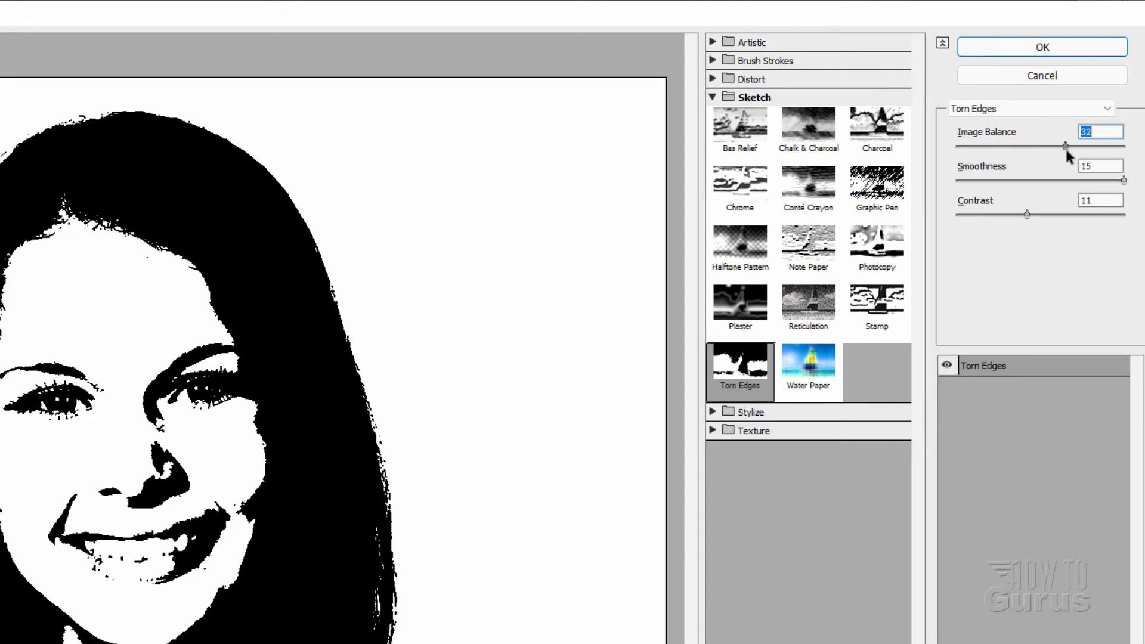
type("33")
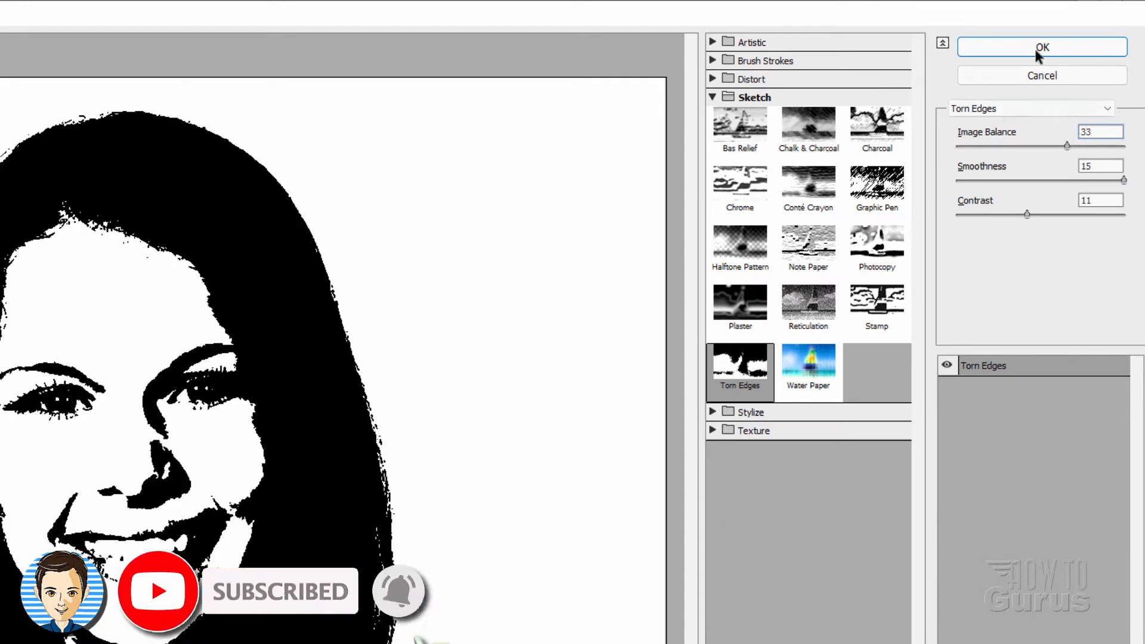
left_click(1040, 47)
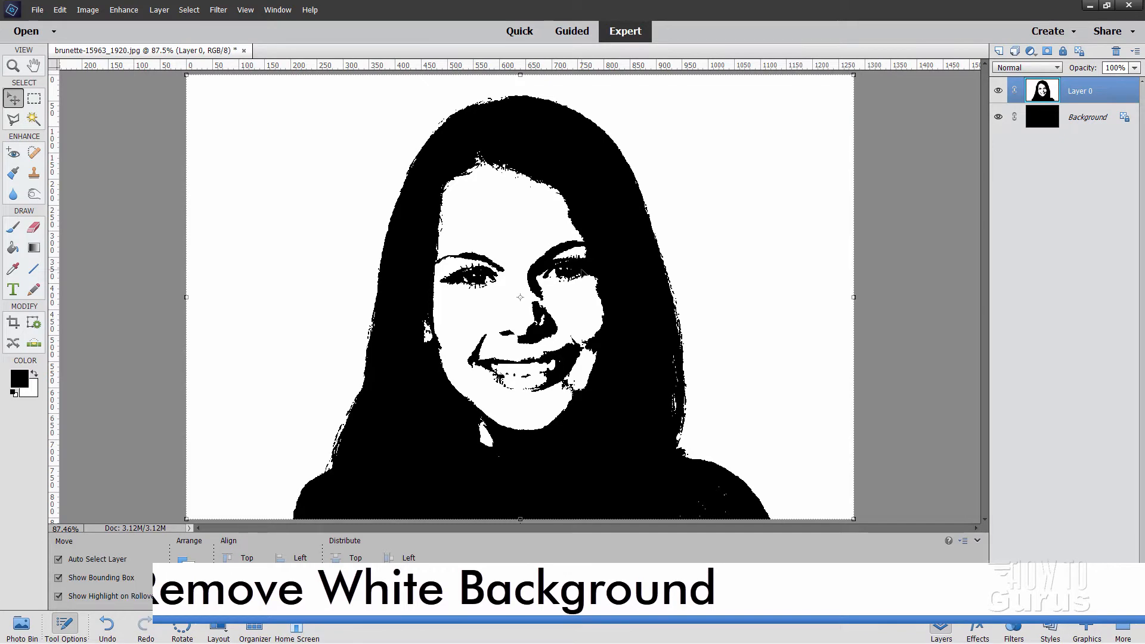
Step: Select the white background around the figure with the Magic Wand at tolerance 32, contiguous
left_click(35, 109)
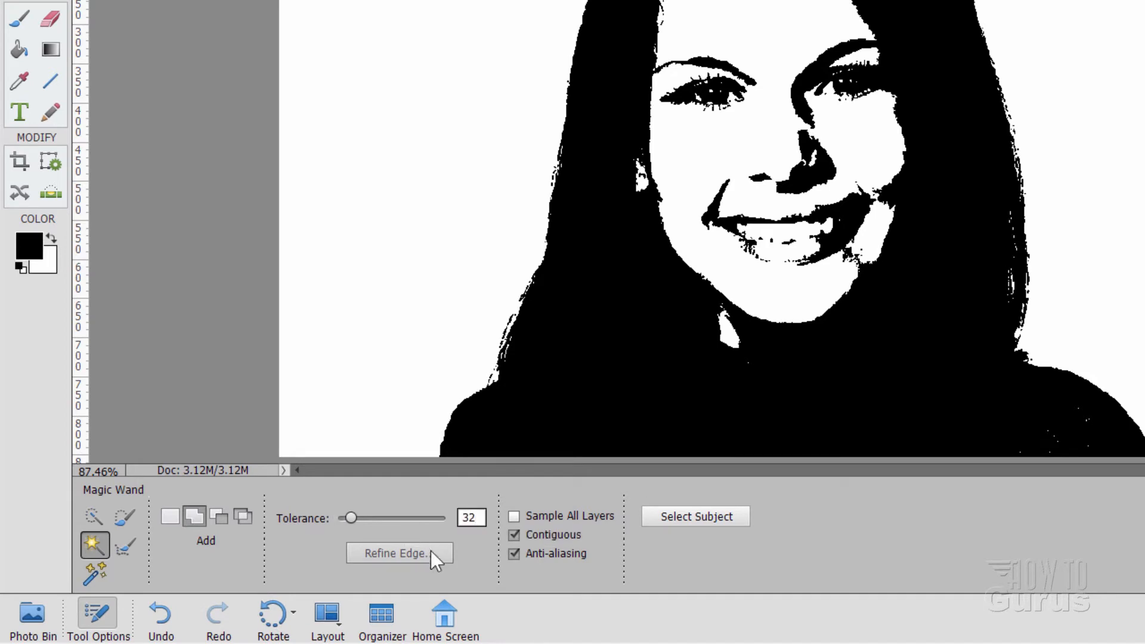
mouse_move(535, 540)
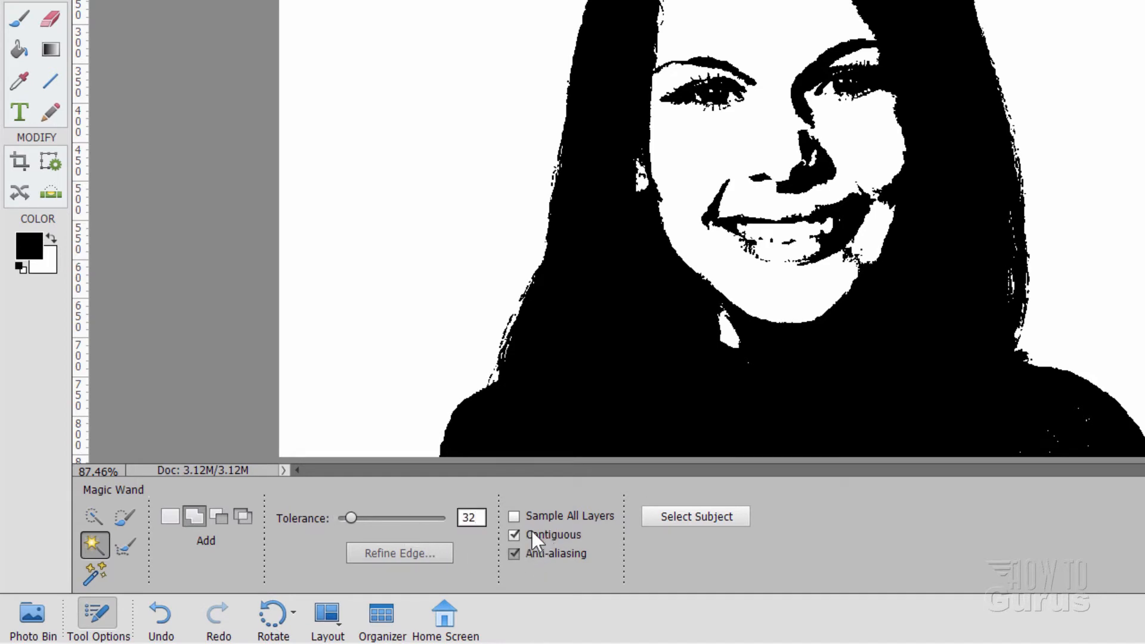
mouse_move(520, 540)
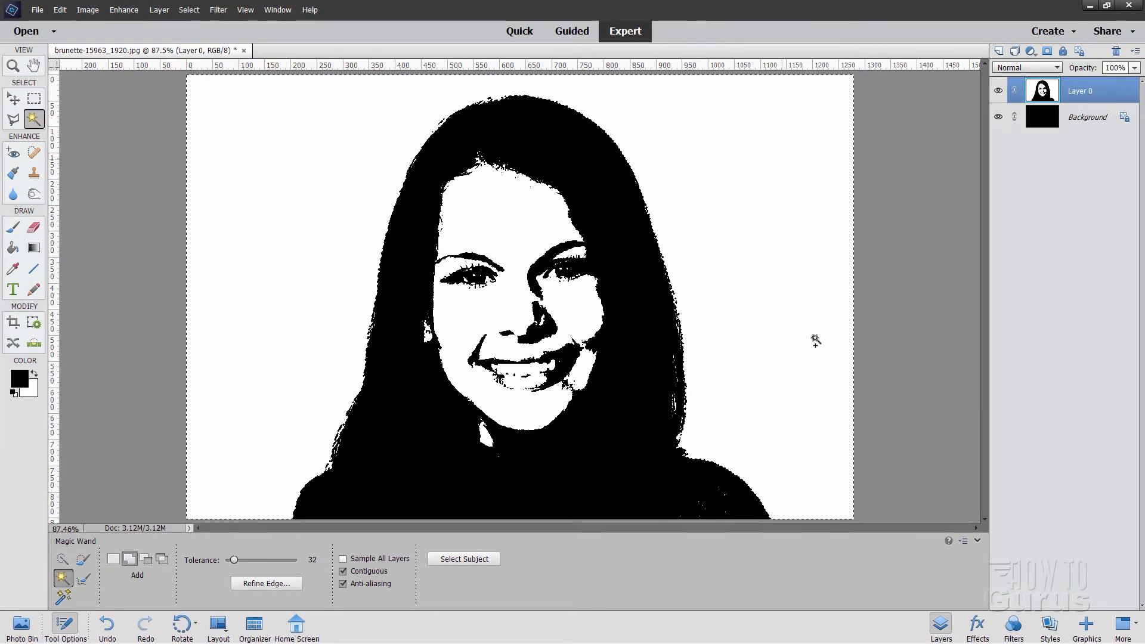
mouse_move(503, 321)
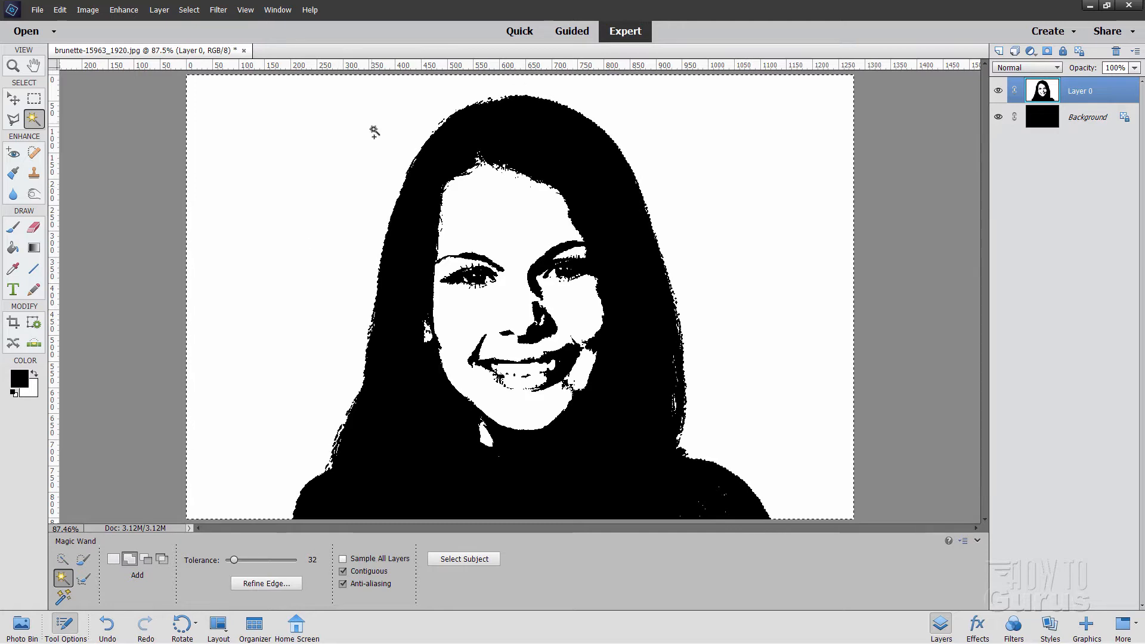
mouse_move(356, 363)
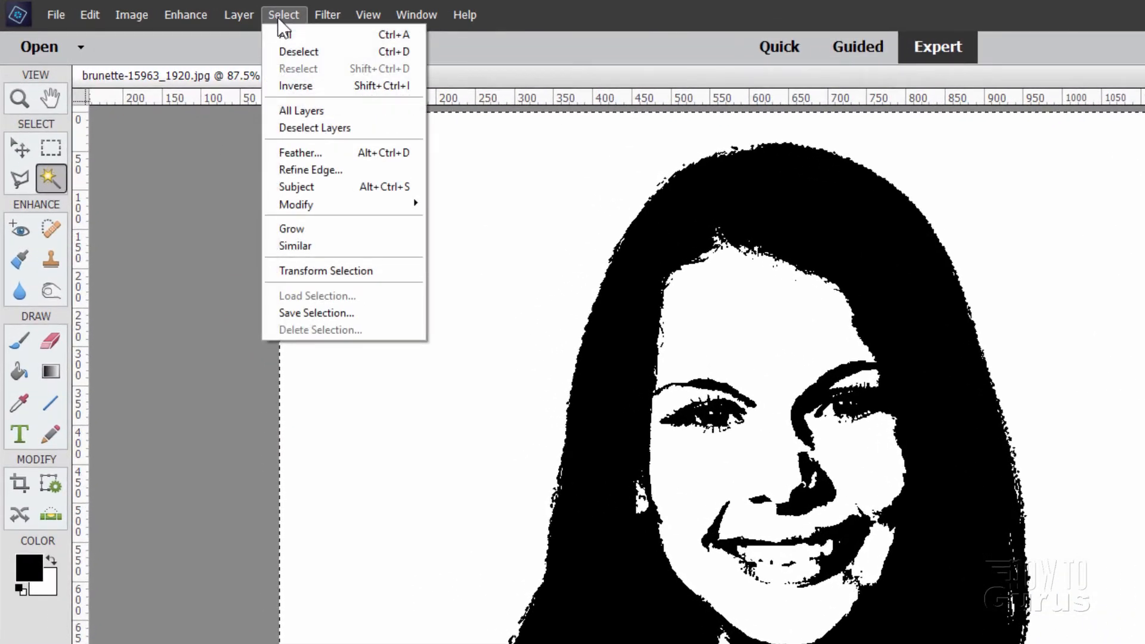
mouse_move(295, 203)
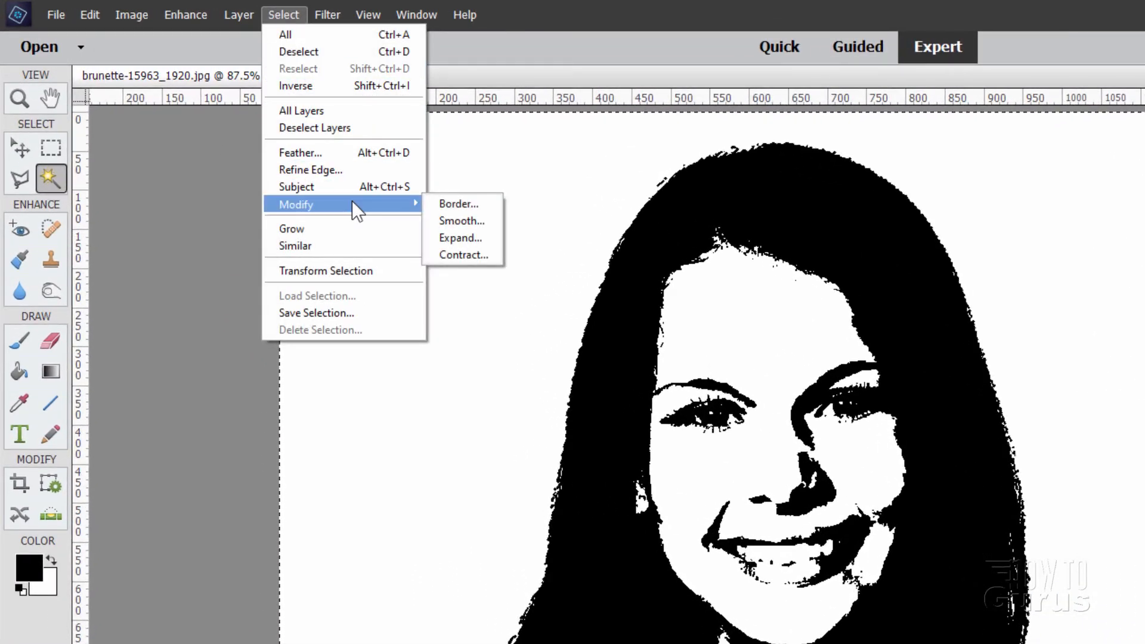
Step: Contract the selection by 10 pixels and invert it onto the figure for the layer mask
left_click(464, 255)
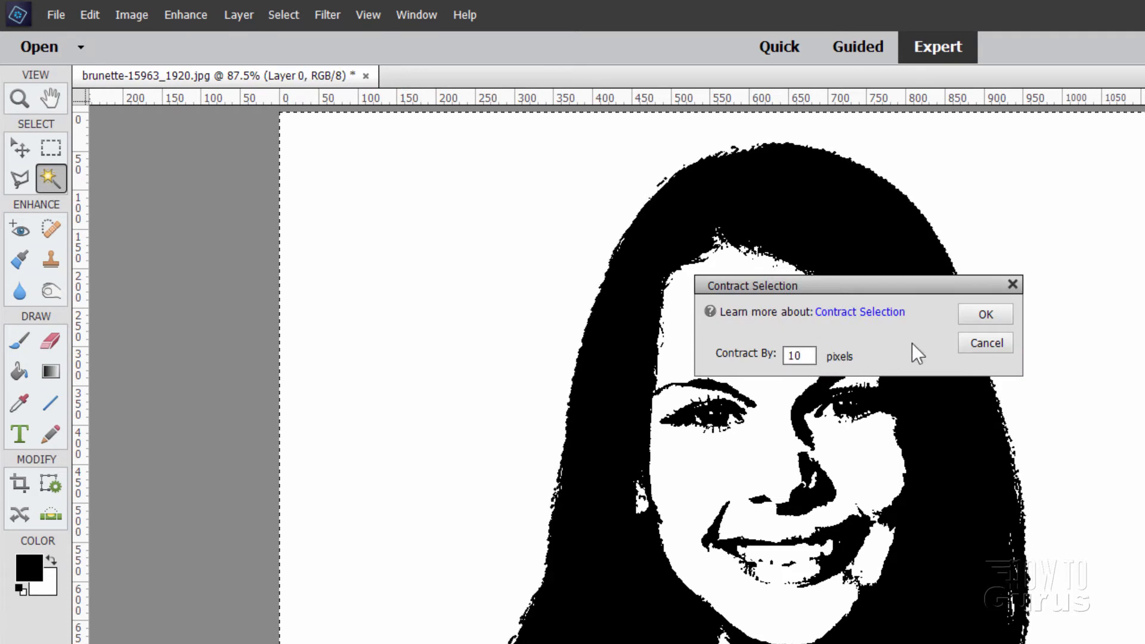
left_click(983, 314)
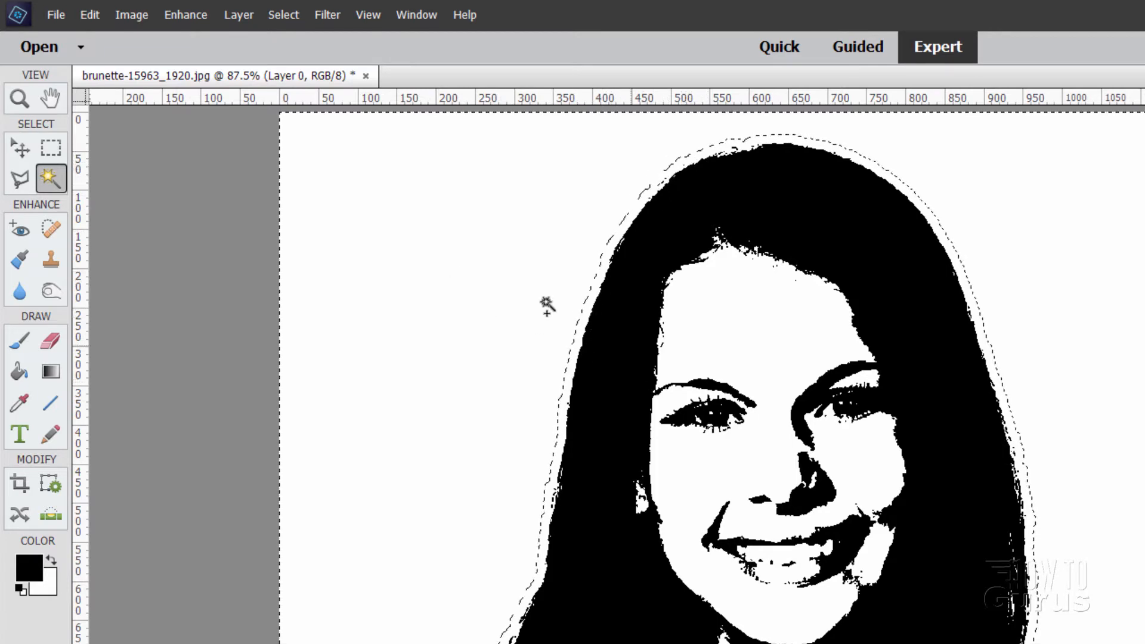
left_click(284, 15)
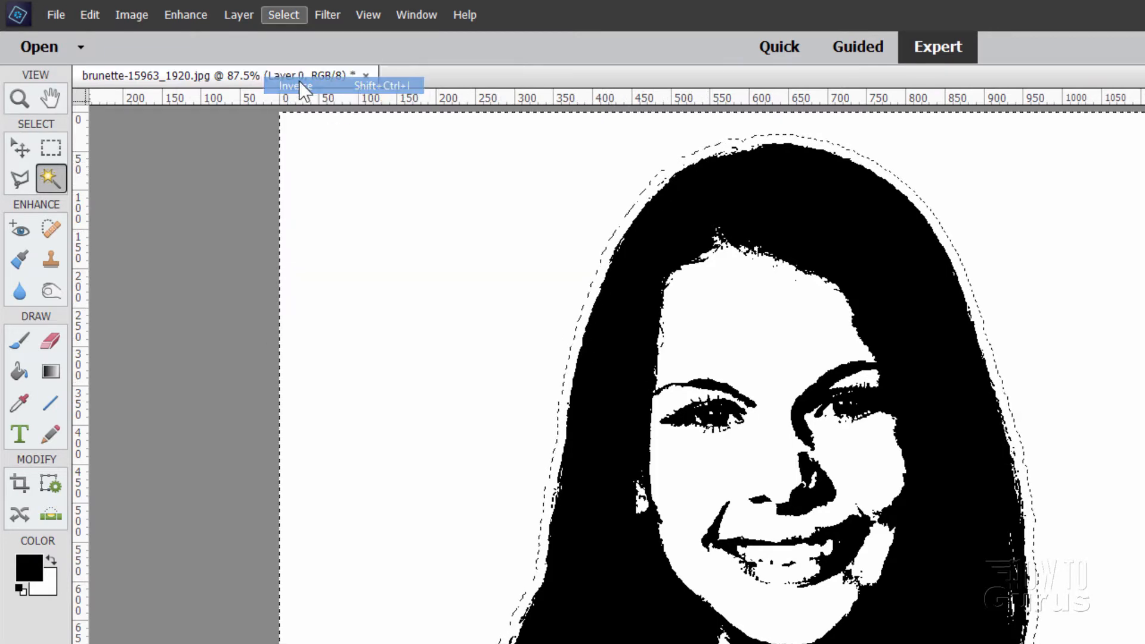
left_click(295, 86)
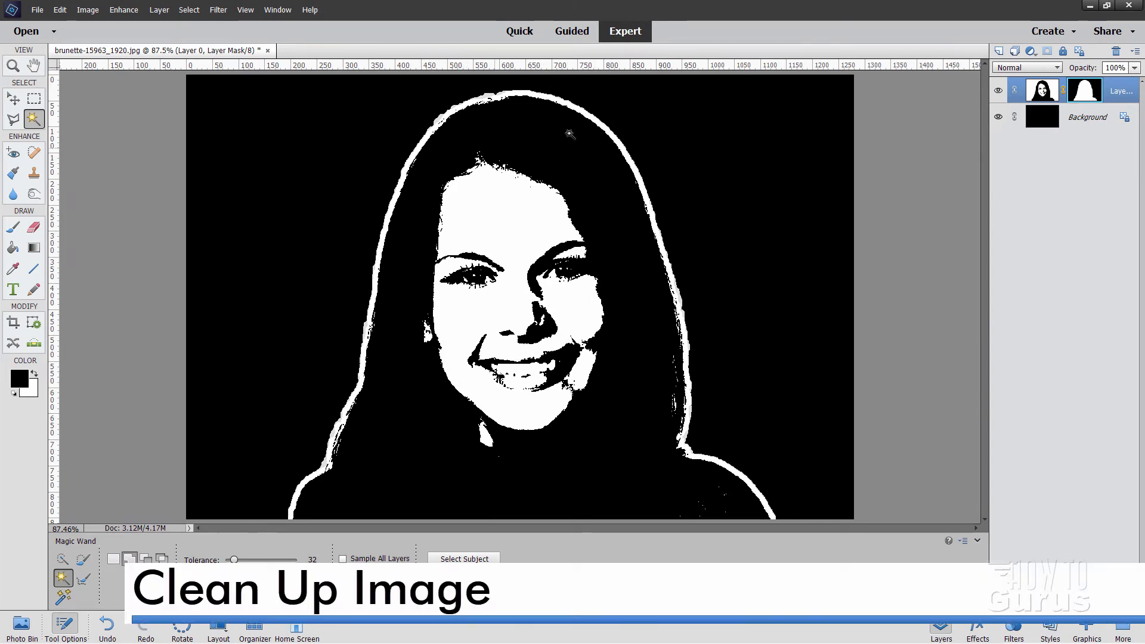
mouse_move(13, 100)
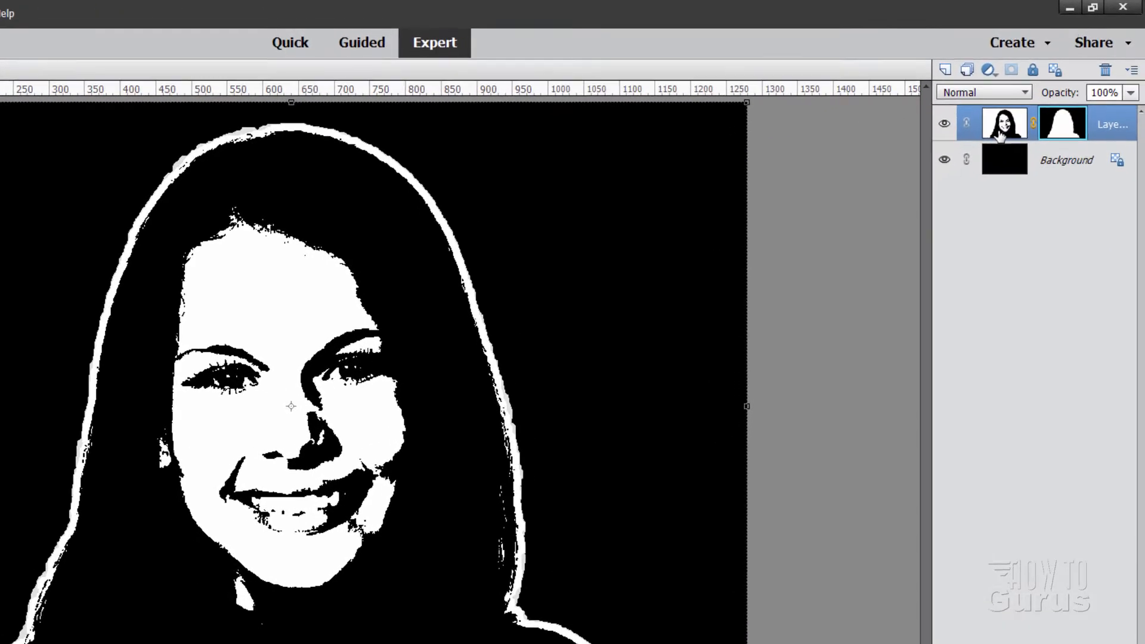
Step: Apply Brightness/Contrast of 150 and -50 to the Layer 0 image so light areas turn pure white
left_click(1008, 136)
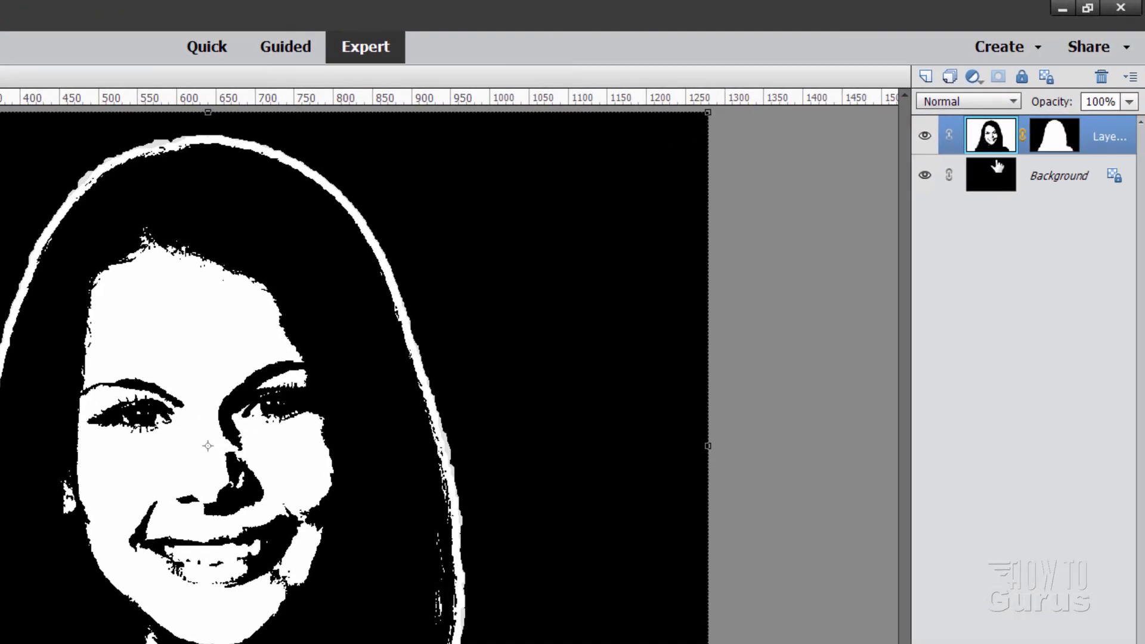
mouse_move(990, 136)
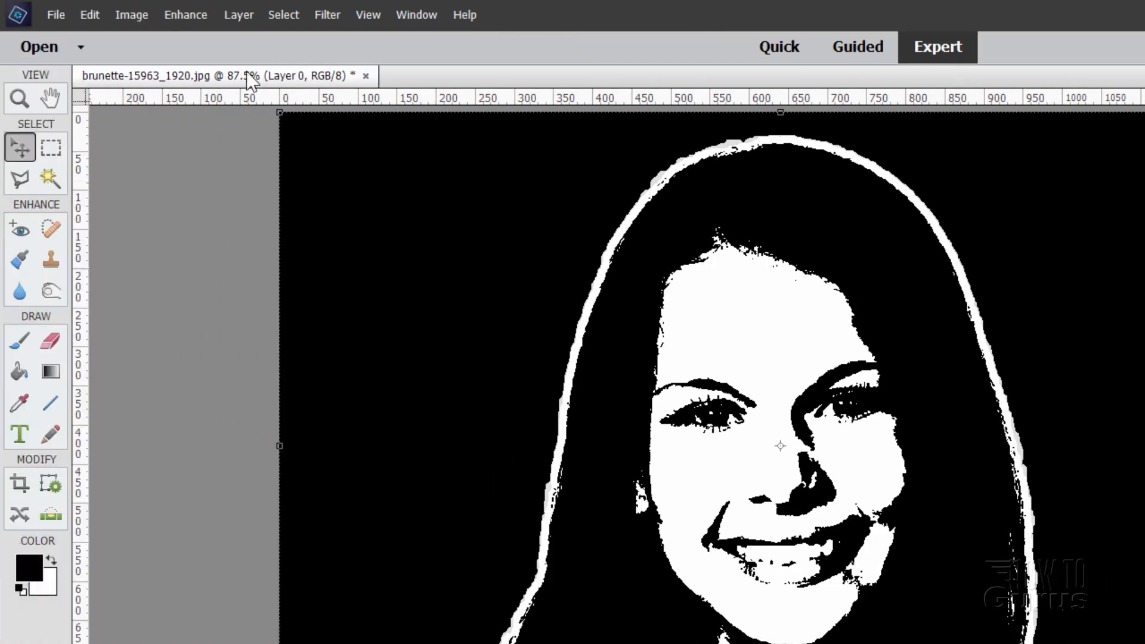
left_click(186, 14)
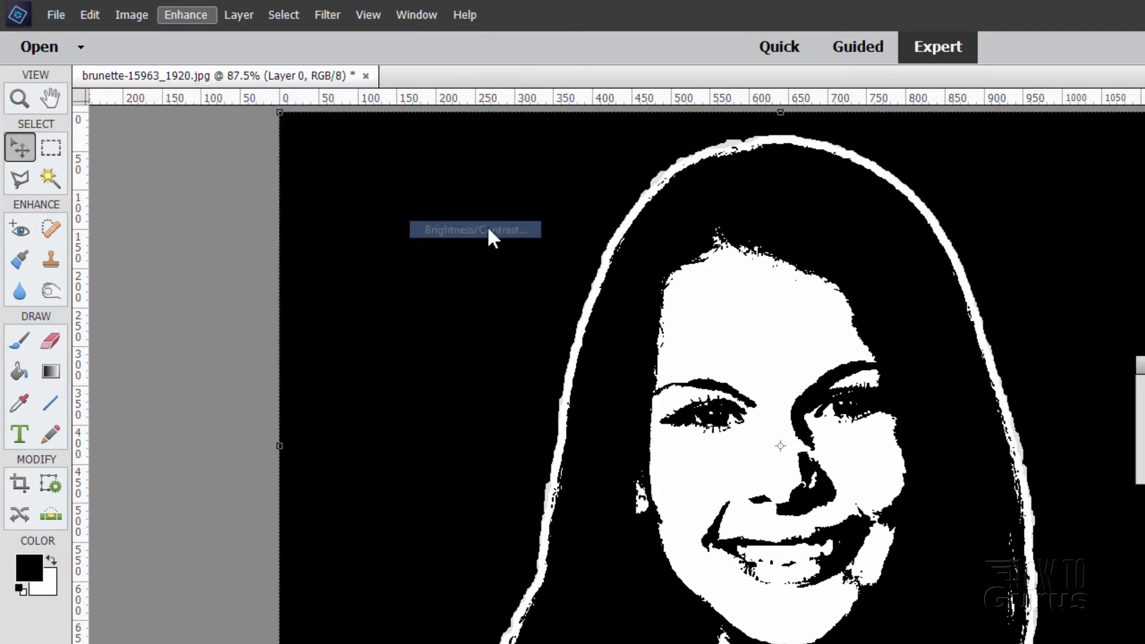
left_click(474, 229)
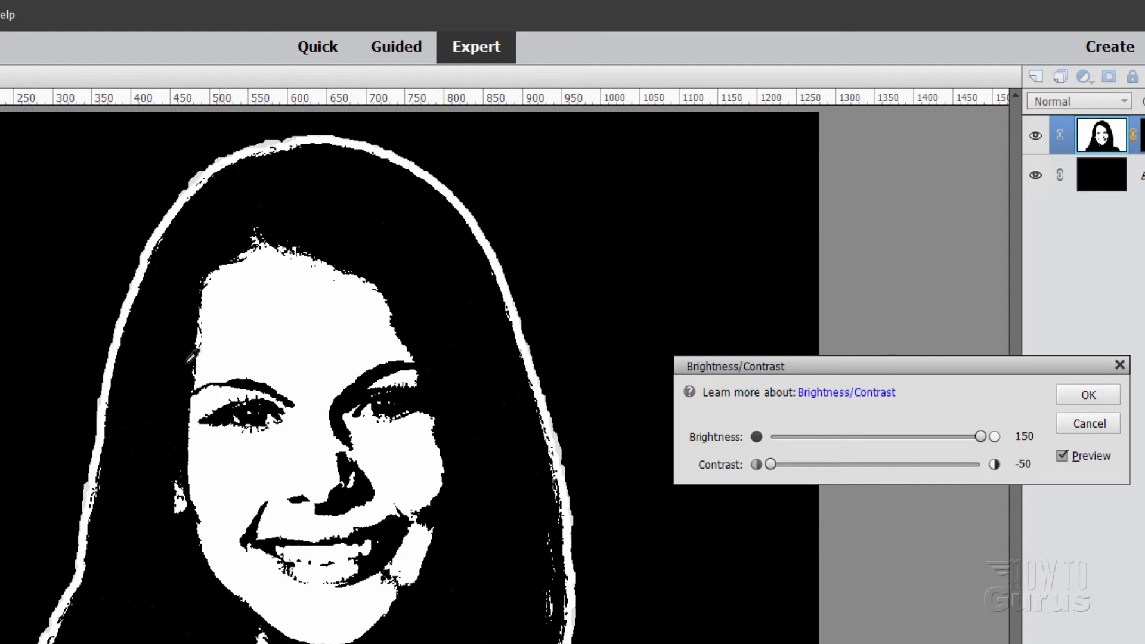
left_click(1088, 394)
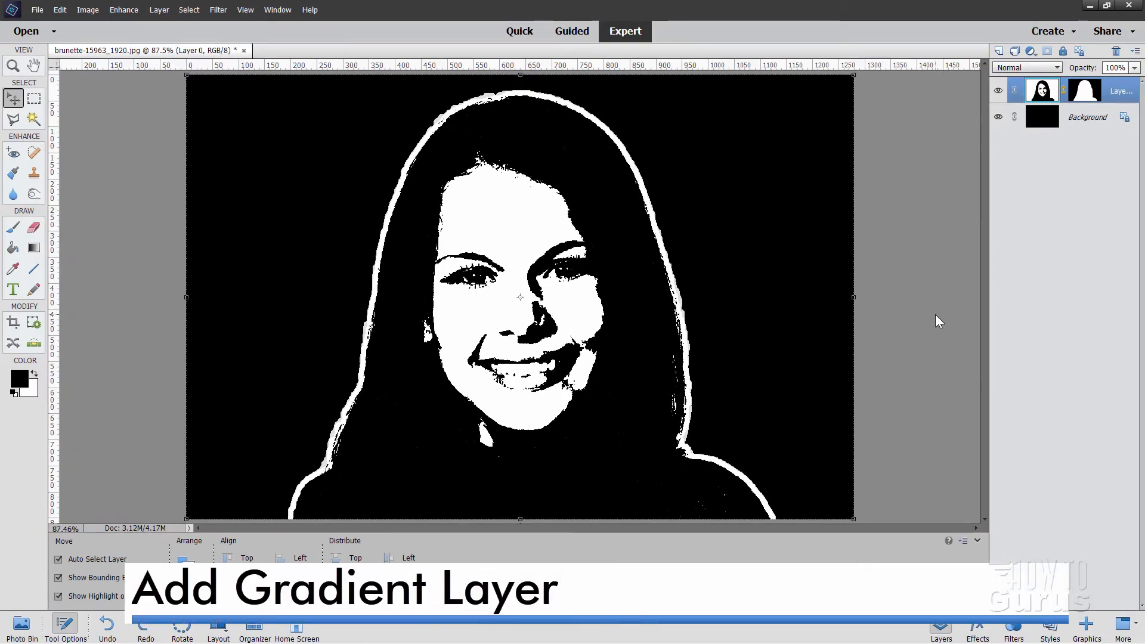
mouse_move(803, 239)
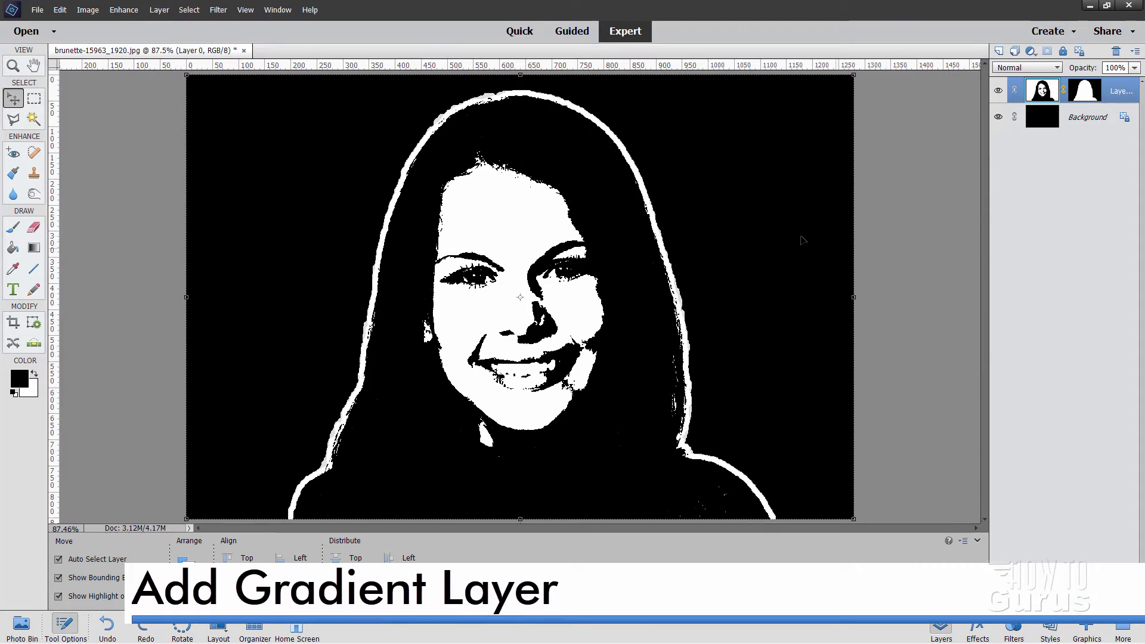
mouse_move(661, 190)
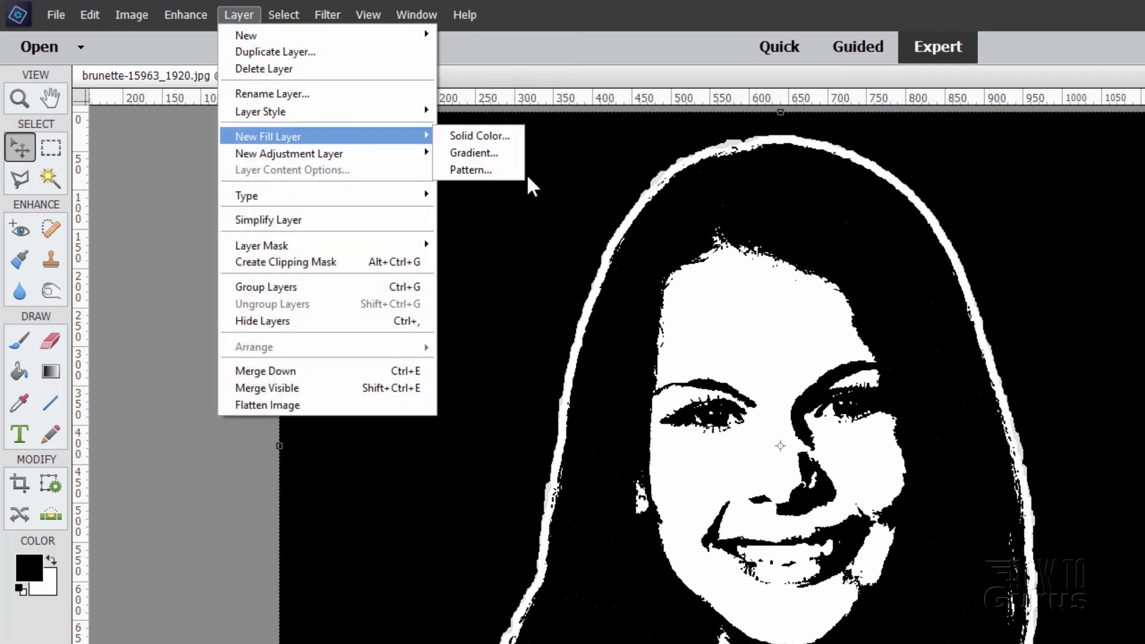
Step: Create a gradient fill layer clipped to the portrait layer beneath it
left_click(474, 153)
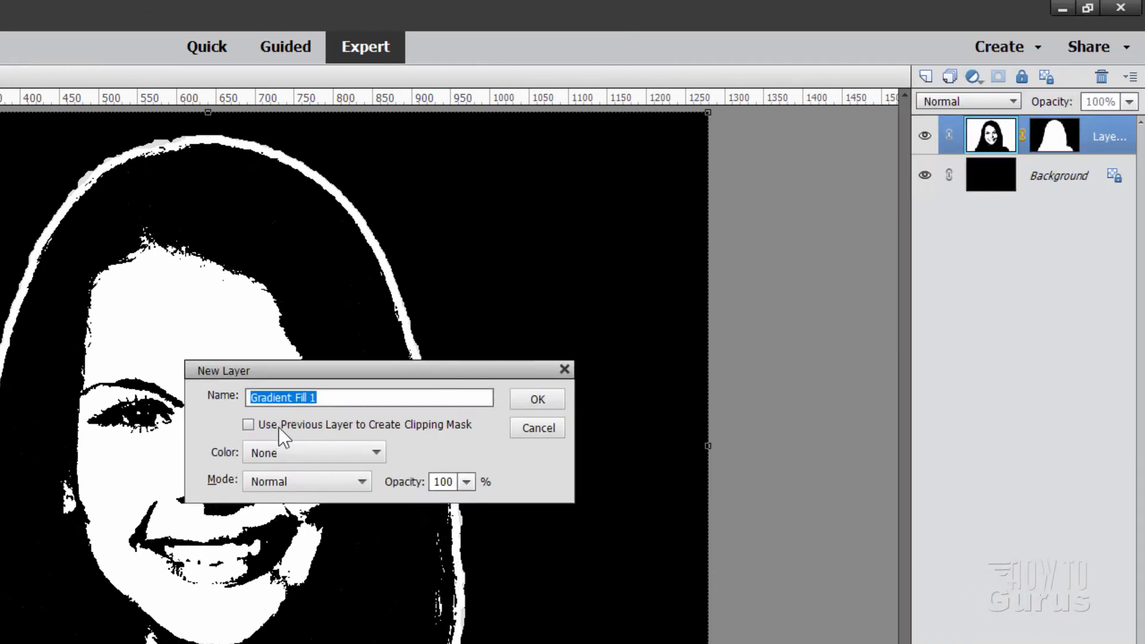
left_click(248, 424)
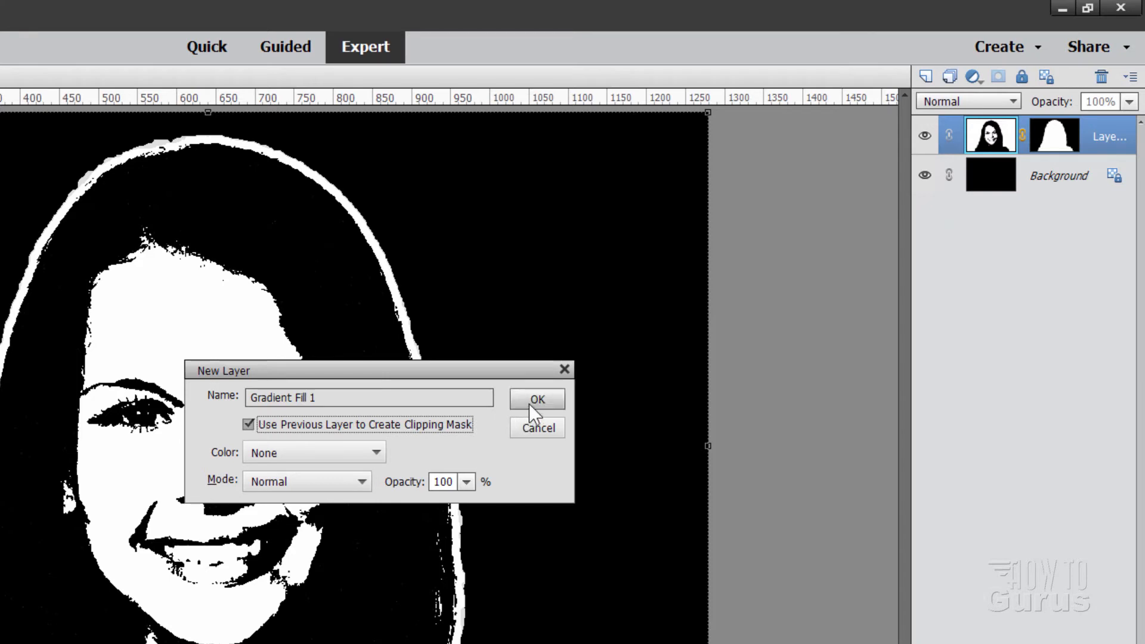
left_click(535, 399)
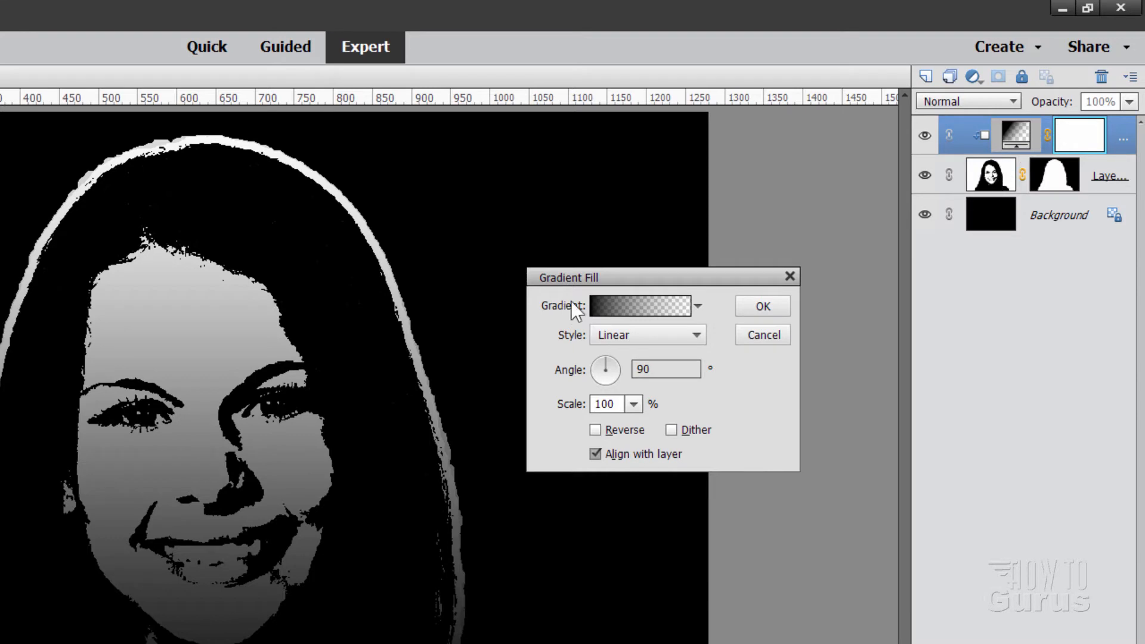
mouse_move(608, 321)
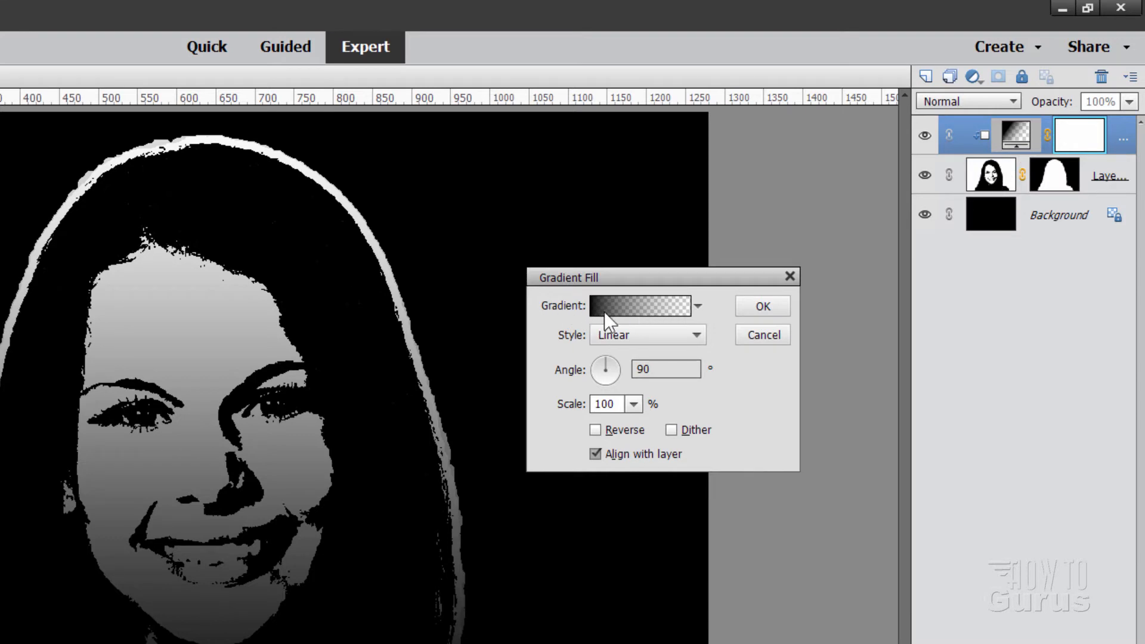
Step: Choose the Orange, Yellow, Orange gradient preset and apply the fill
left_click(637, 306)
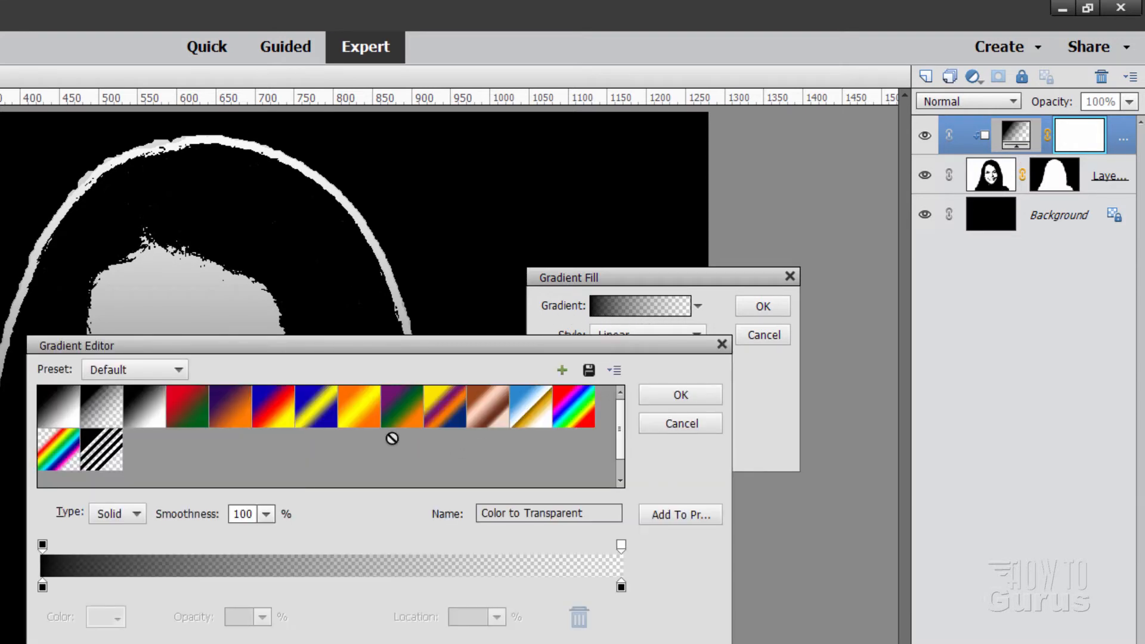
left_click(333, 405)
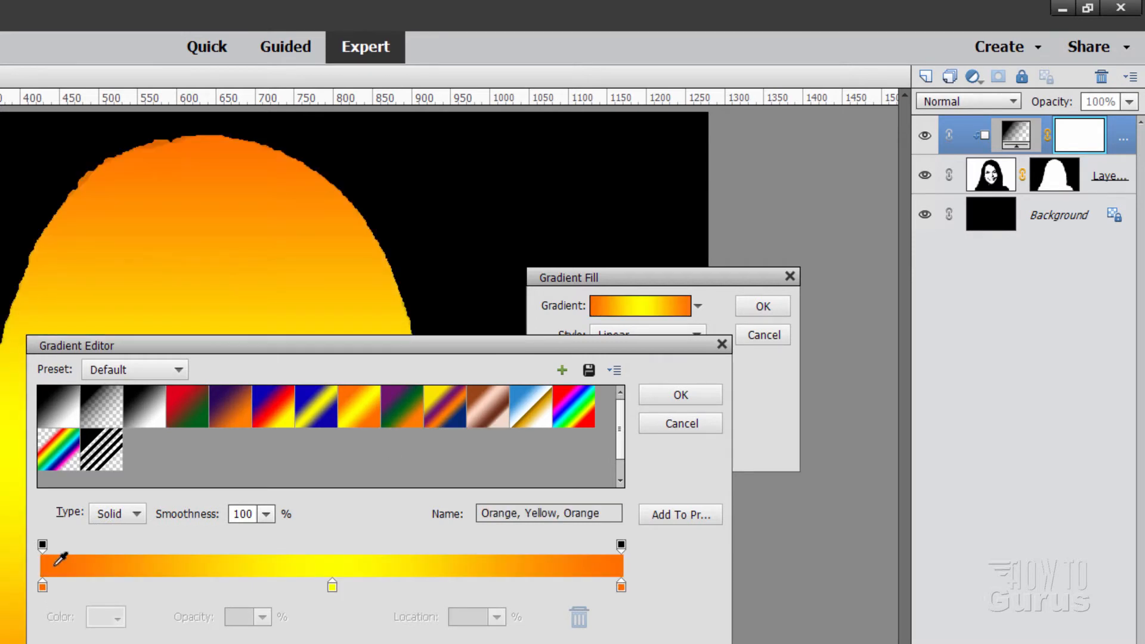
mouse_move(623, 547)
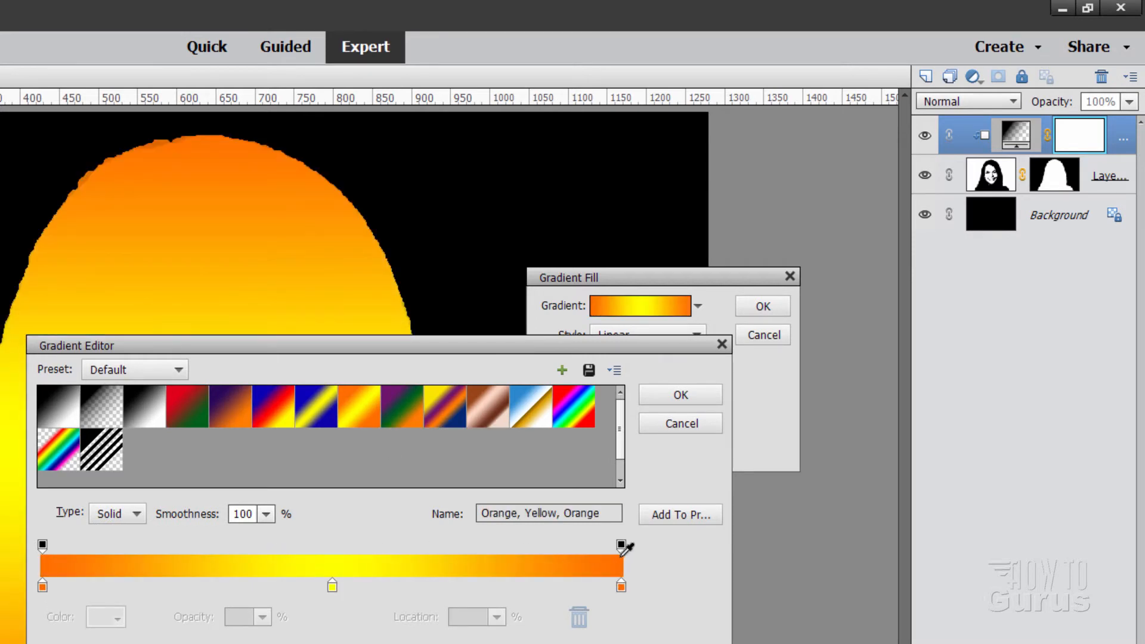
left_click(678, 394)
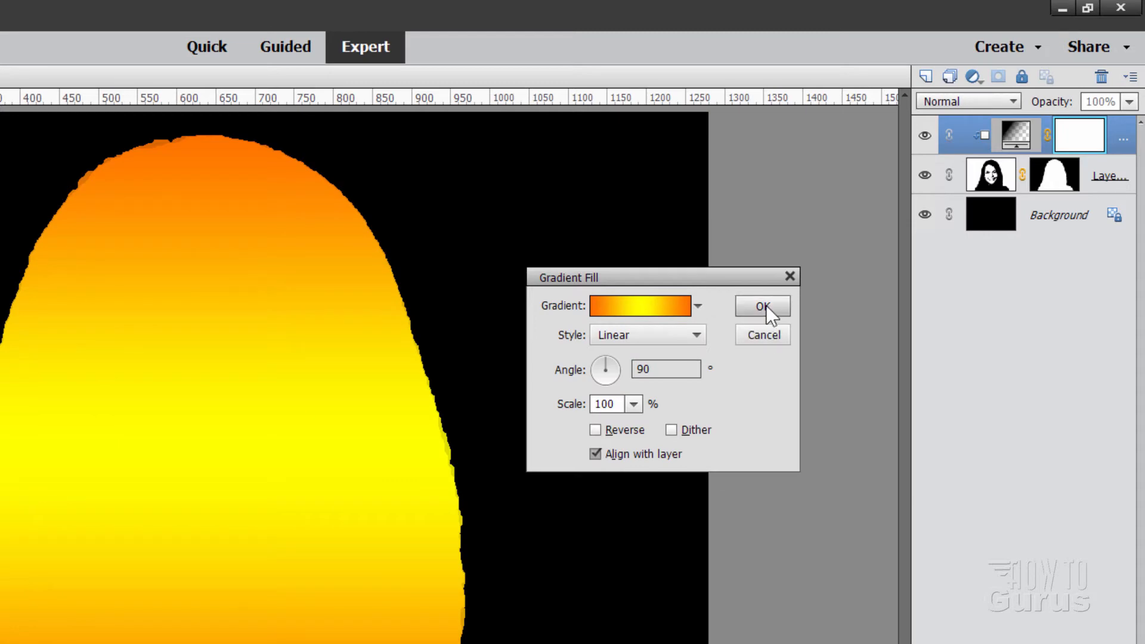
left_click(762, 305)
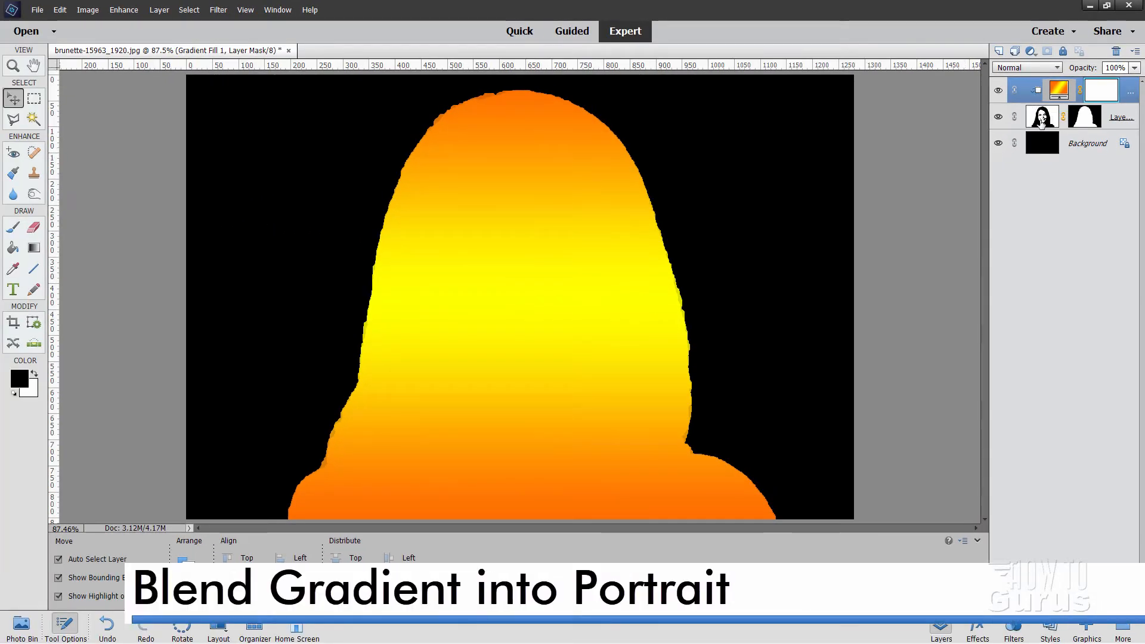
mouse_move(522, 336)
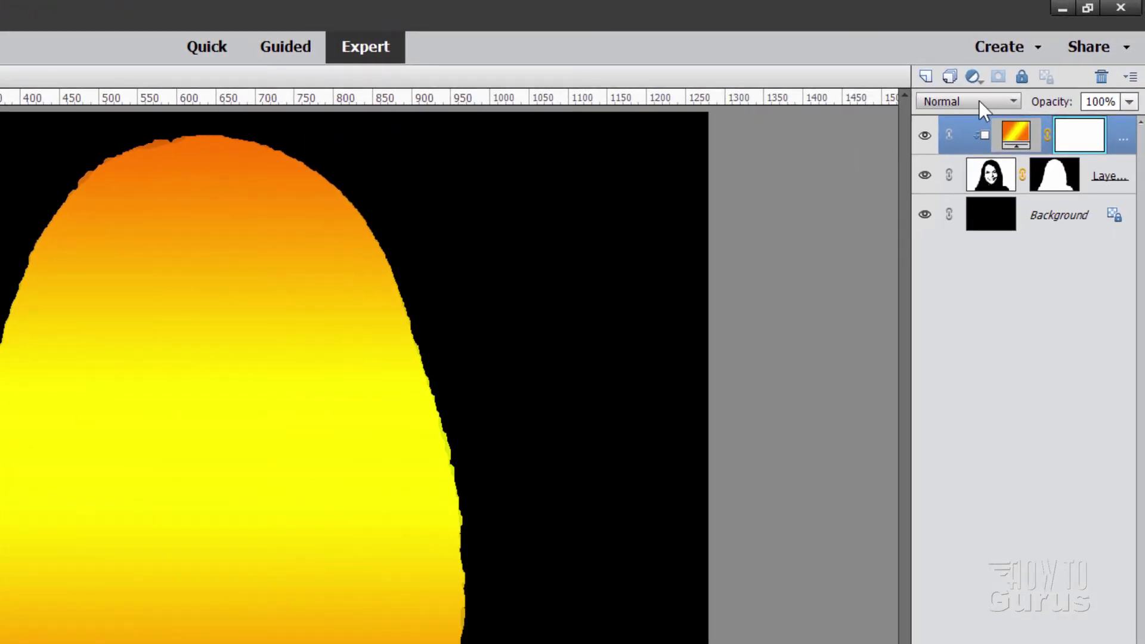
Step: Set the Gradient Fill 1 layer's blend mode to Multiply
left_click(967, 101)
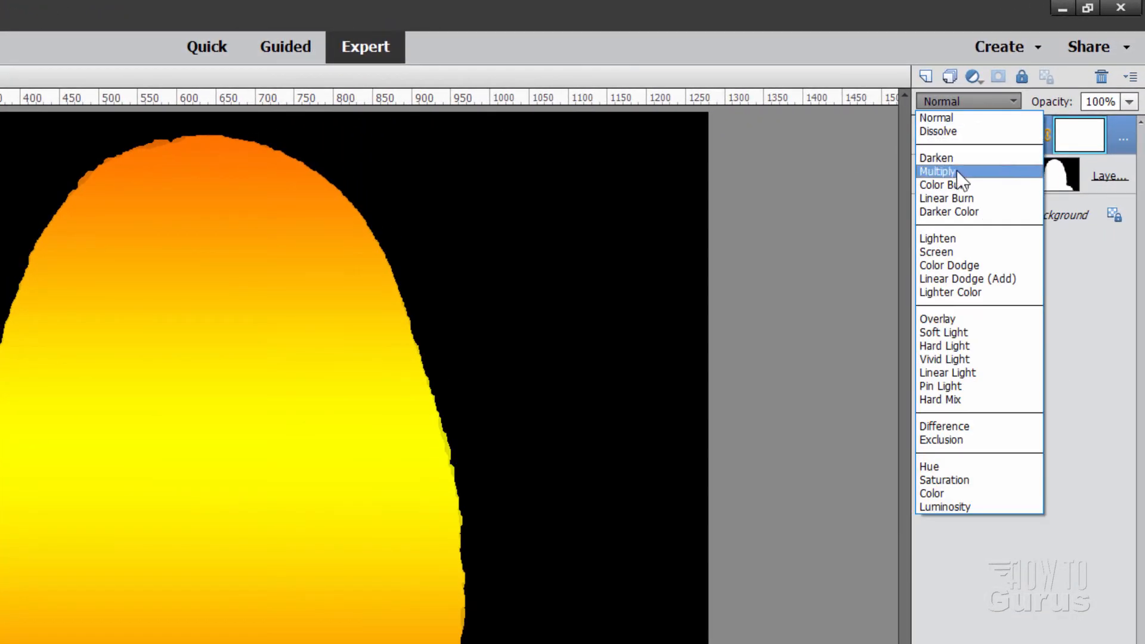
left_click(941, 170)
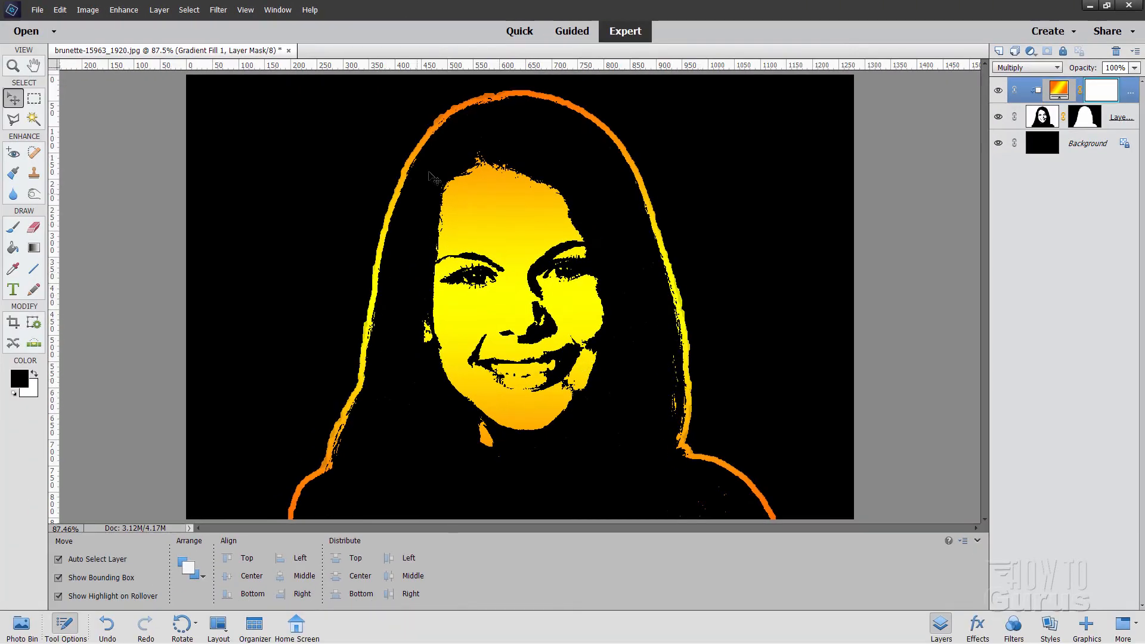
mouse_move(954, 174)
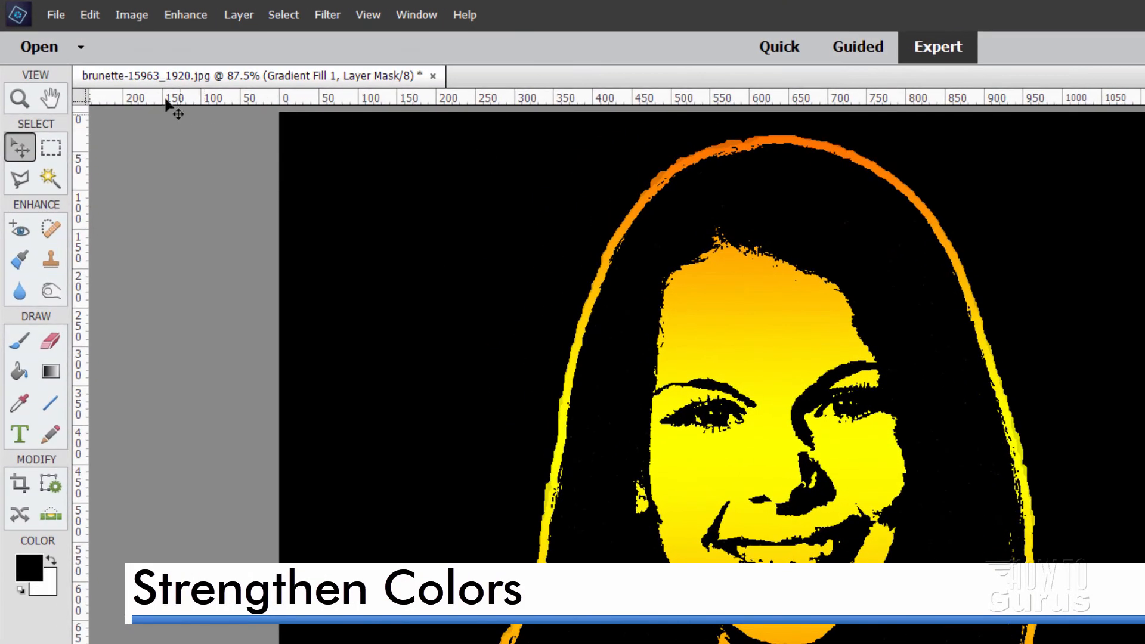
Step: Add a Levels adjustment layer clipped to the gradient layer below
left_click(239, 15)
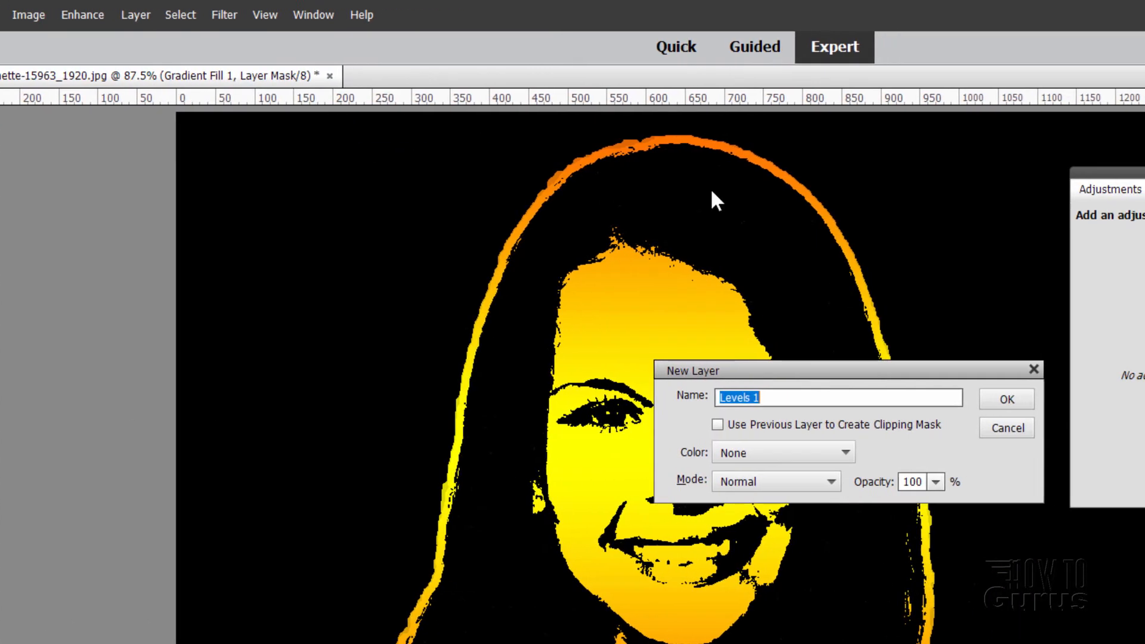
left_click(477, 425)
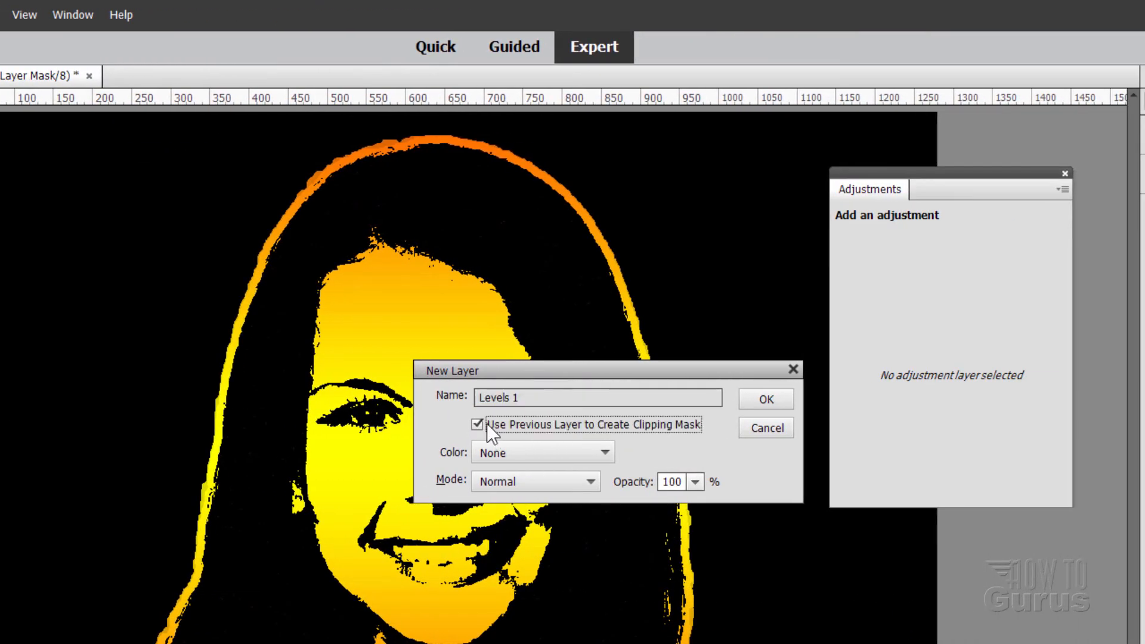
left_click(766, 398)
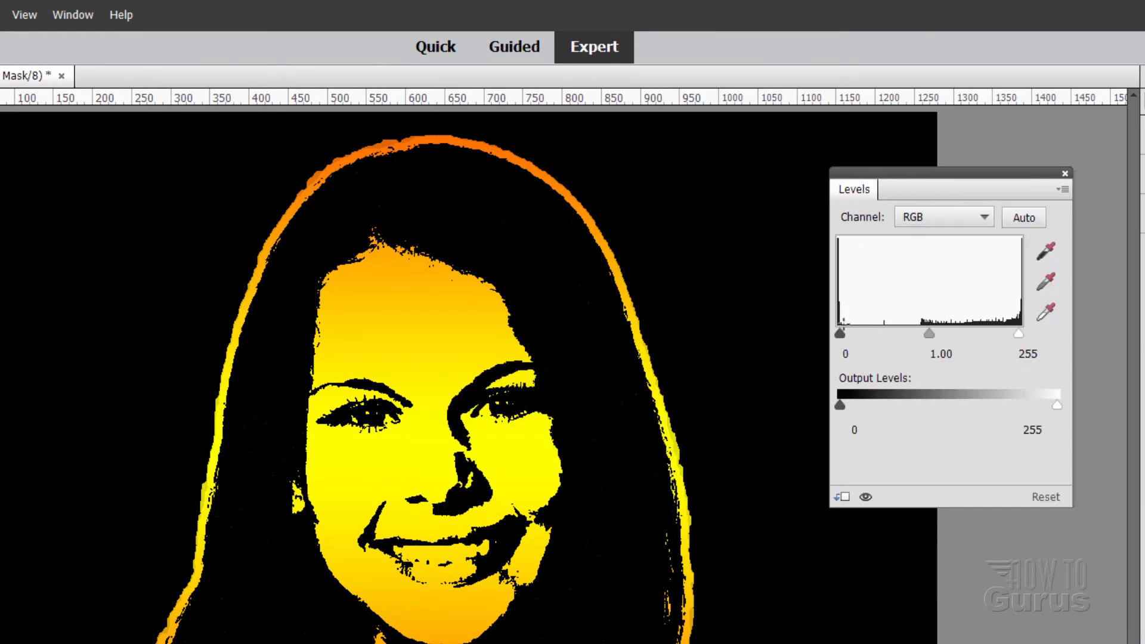
mouse_move(974, 343)
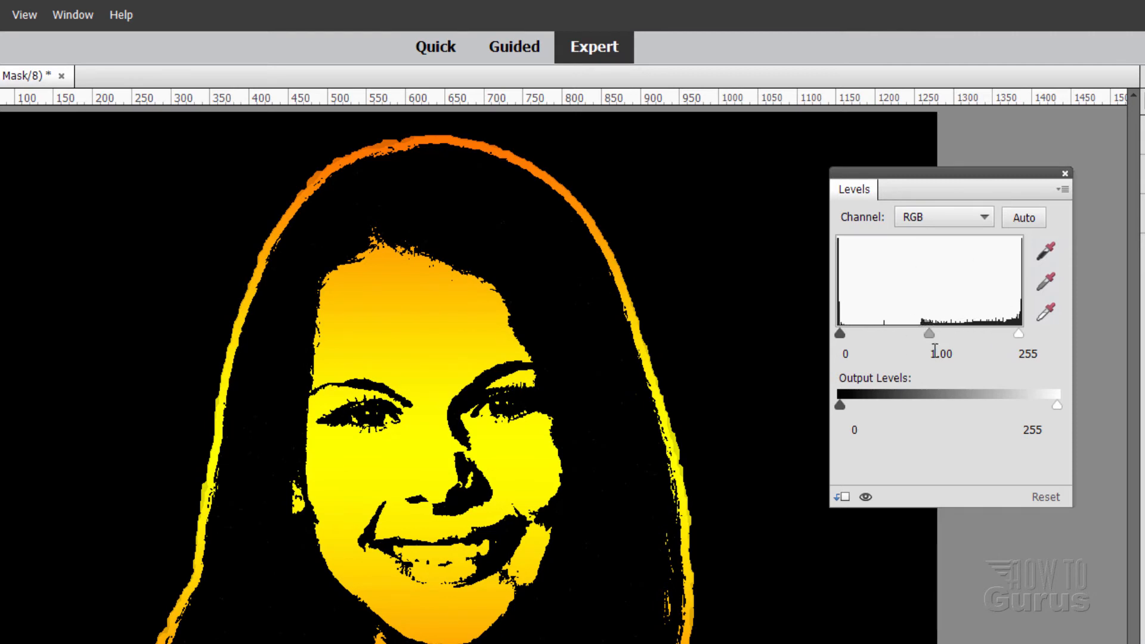
mouse_move(846, 355)
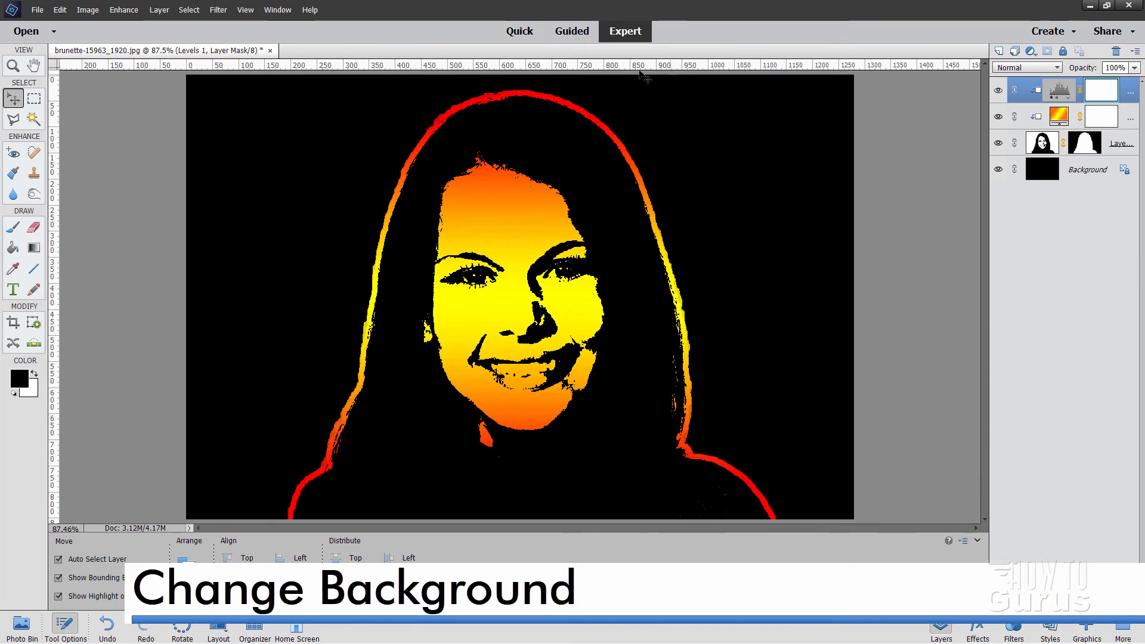
mouse_move(806, 226)
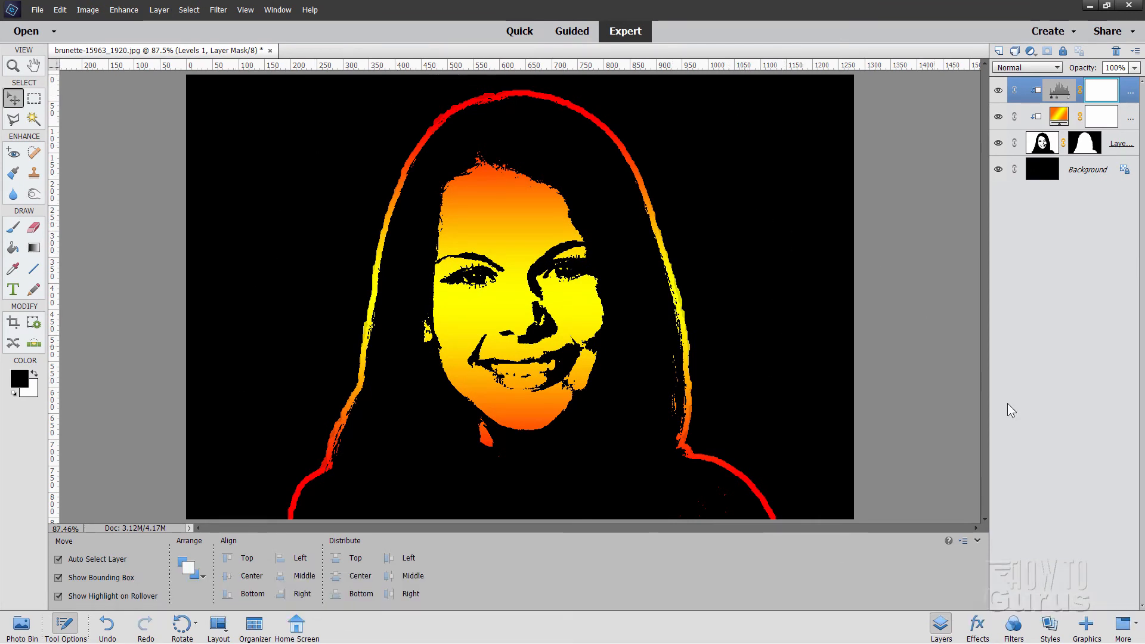
Step: Apply the Flower Shapes Purple background from the Graphics panel filtered by type
left_click(1086, 627)
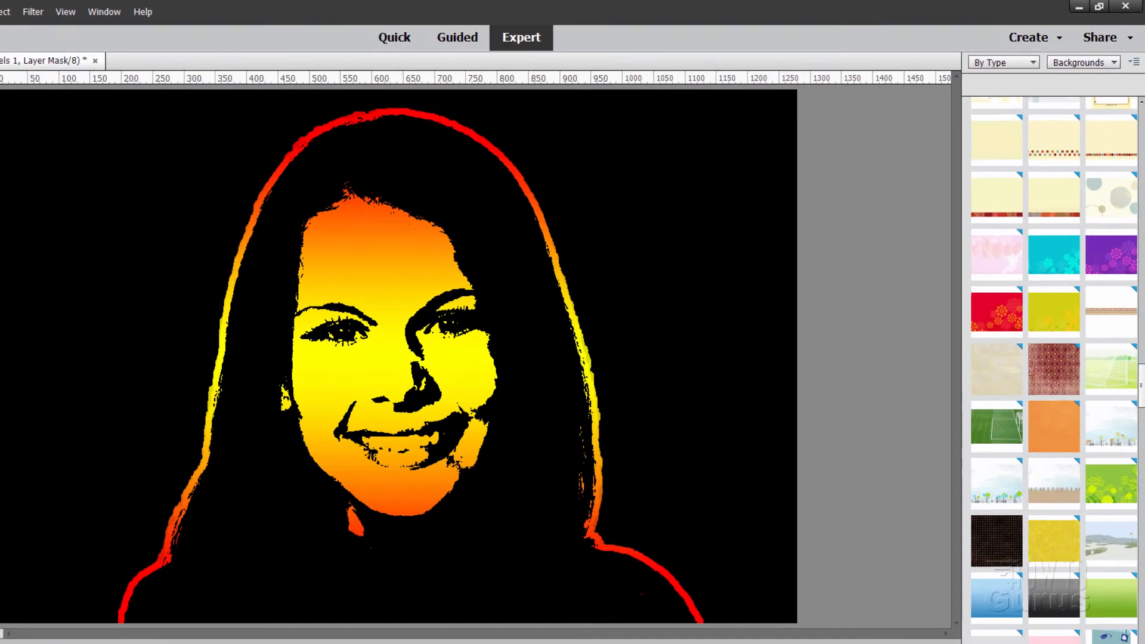
left_click(1000, 62)
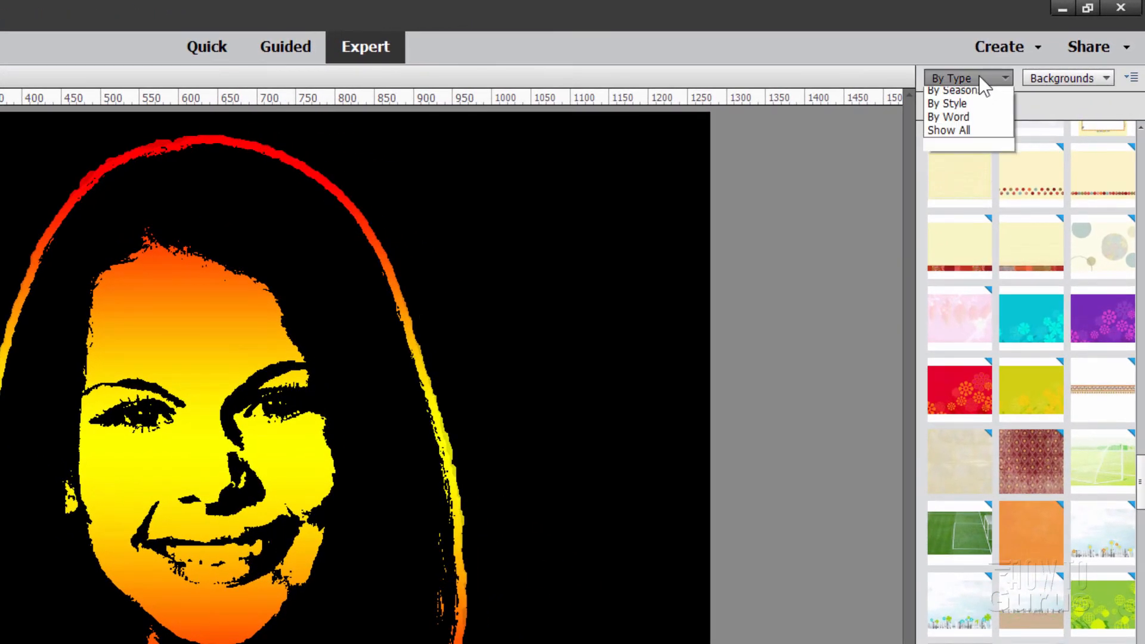
left_click(1066, 77)
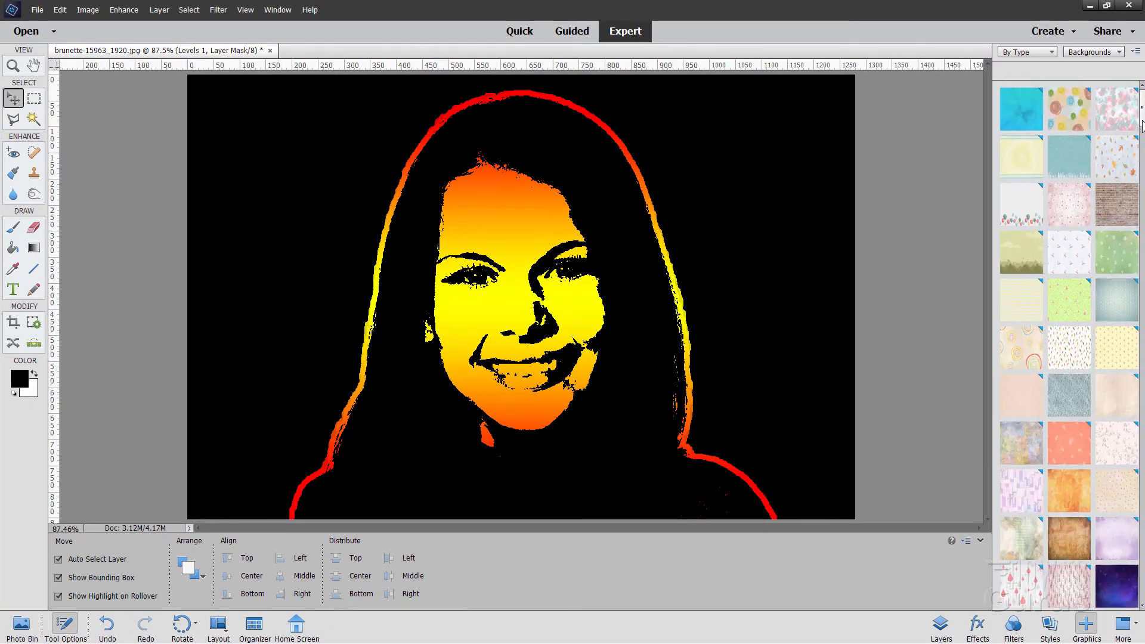
scroll("down", 3)
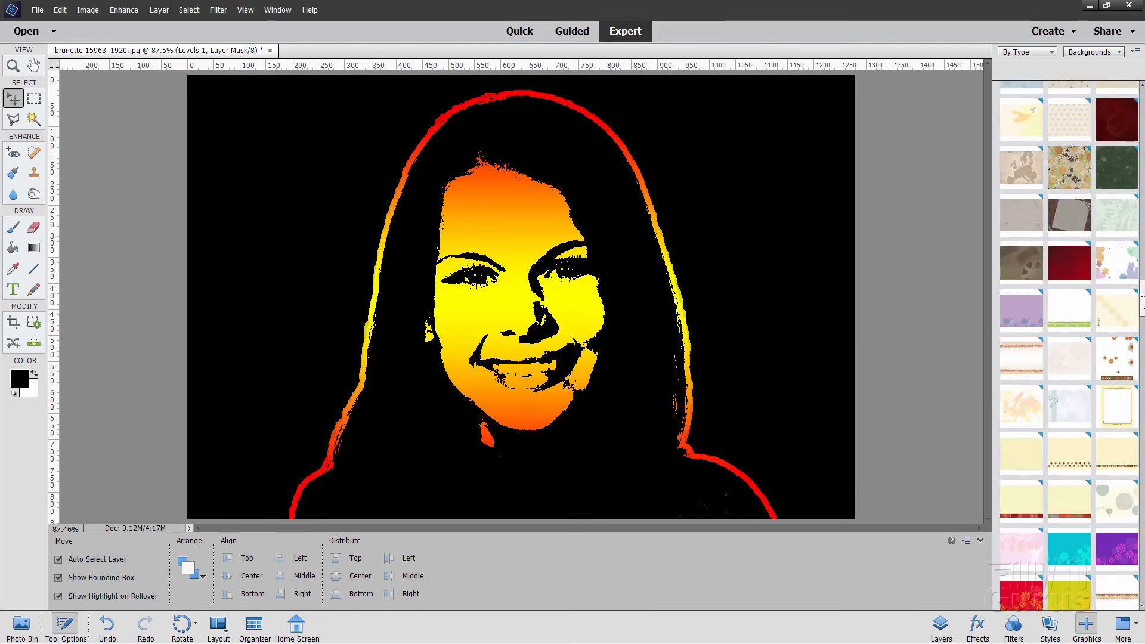
scroll("down", 3)
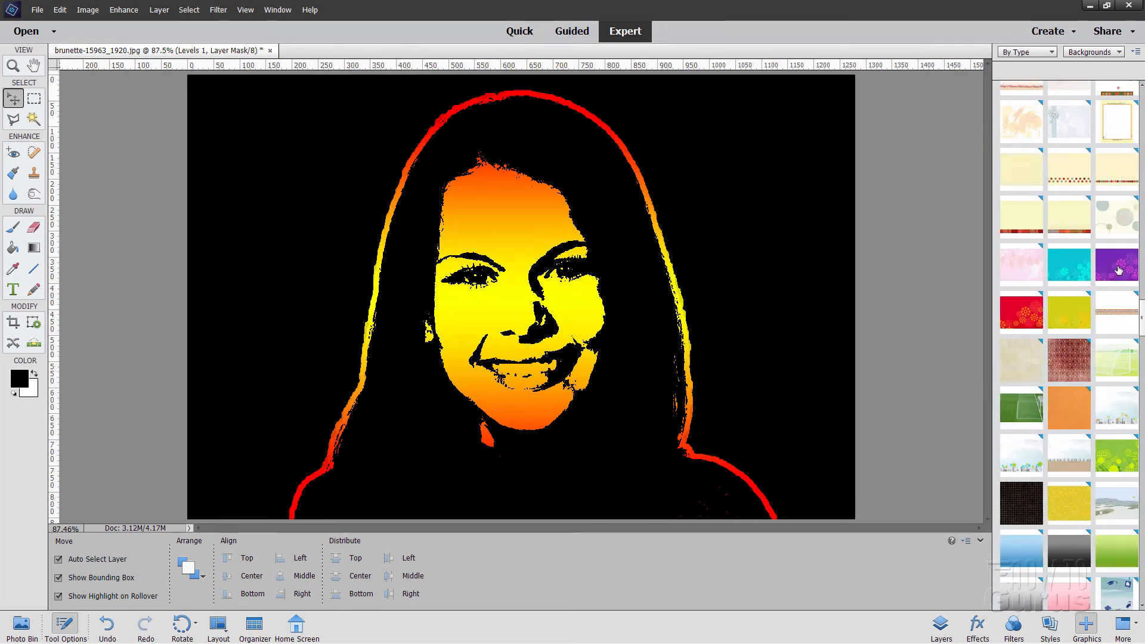
mouse_move(1065, 292)
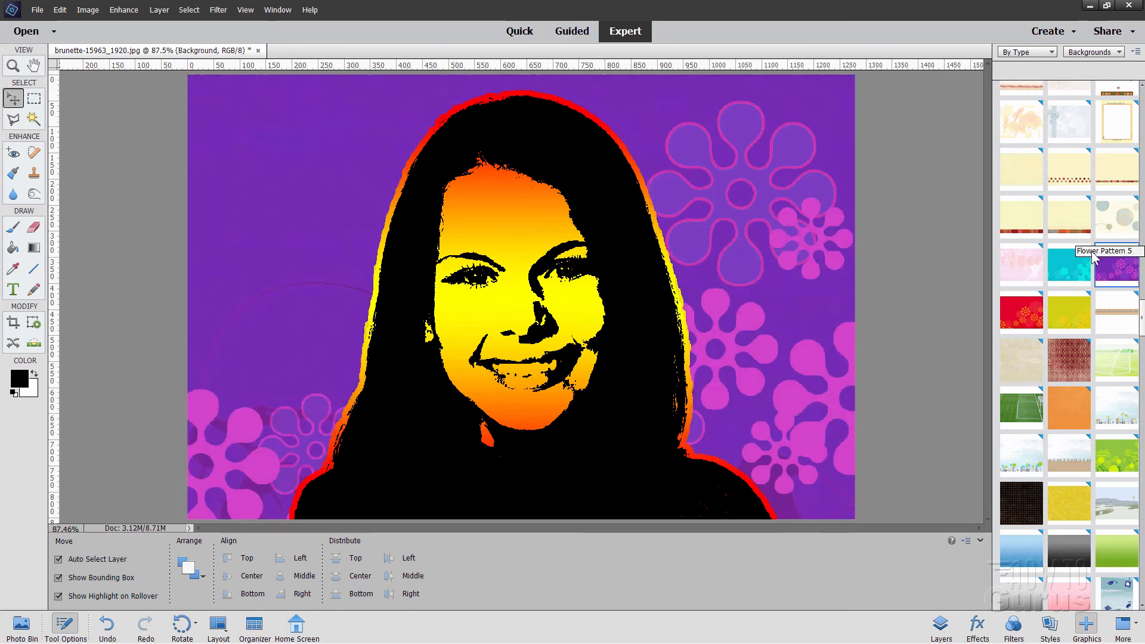
mouse_move(1116, 270)
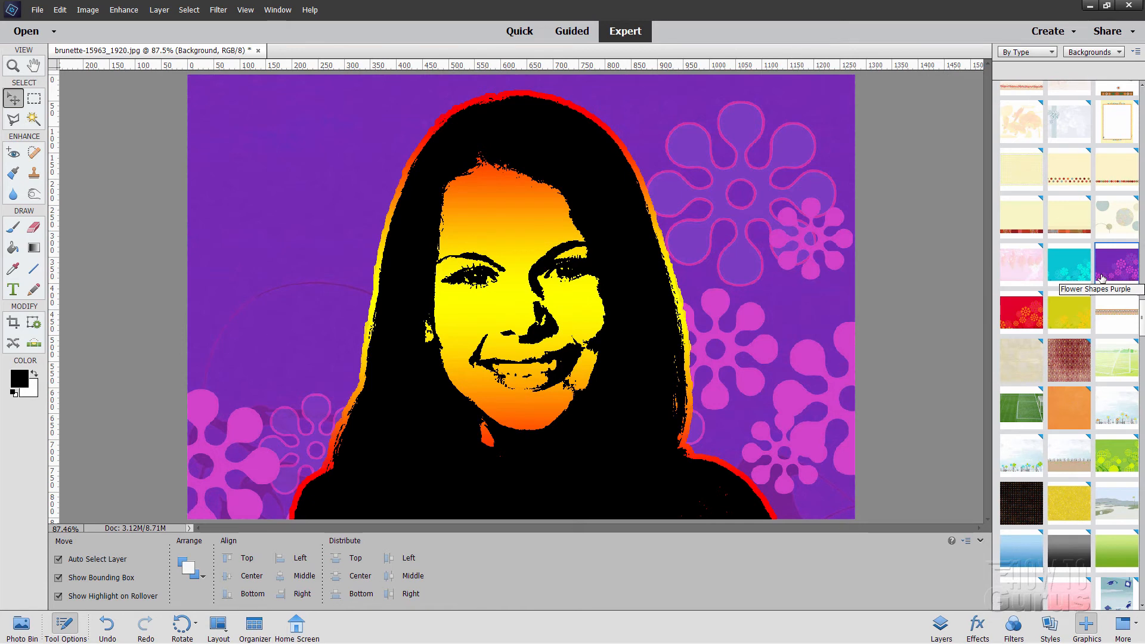
mouse_move(792, 225)
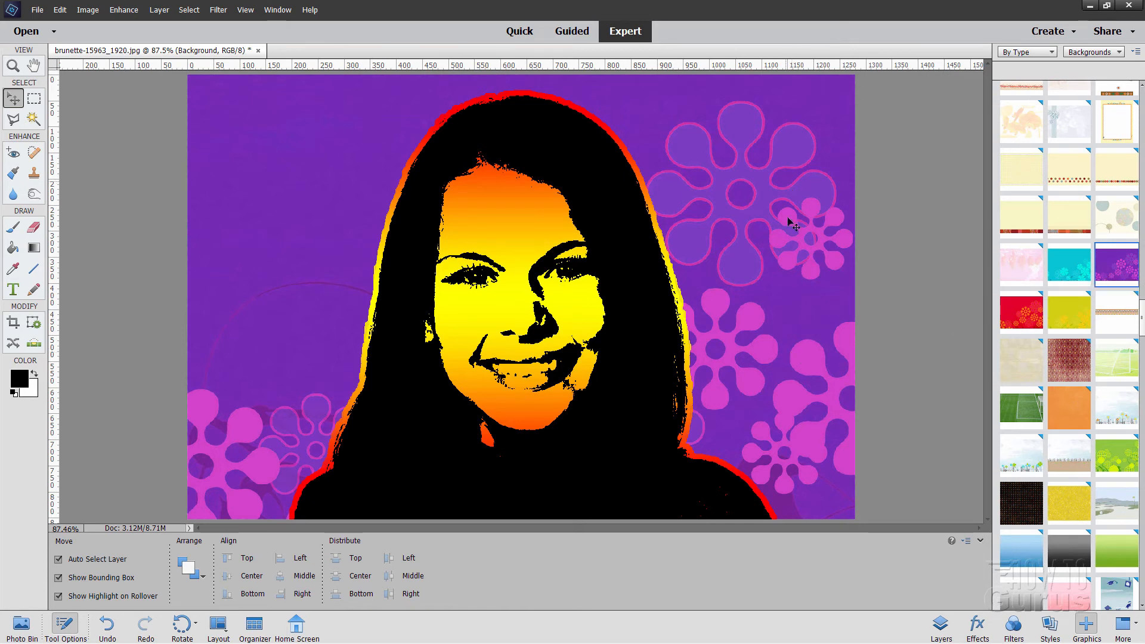
left_click(941, 626)
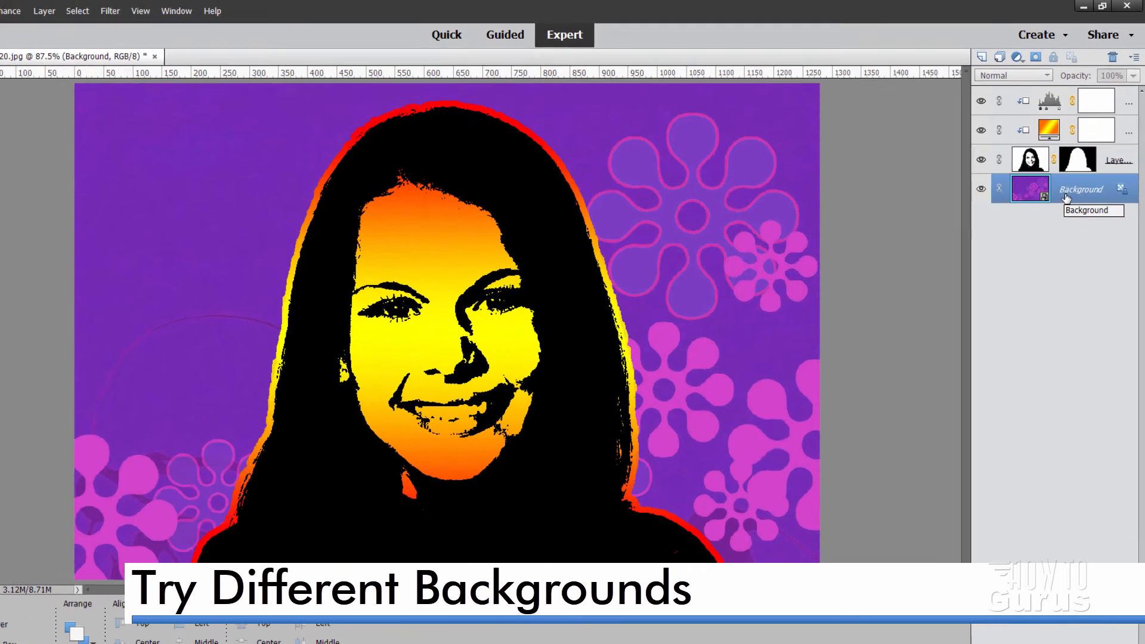
Step: Duplicate the purple Background layer as a Background copy
right_click(1032, 189)
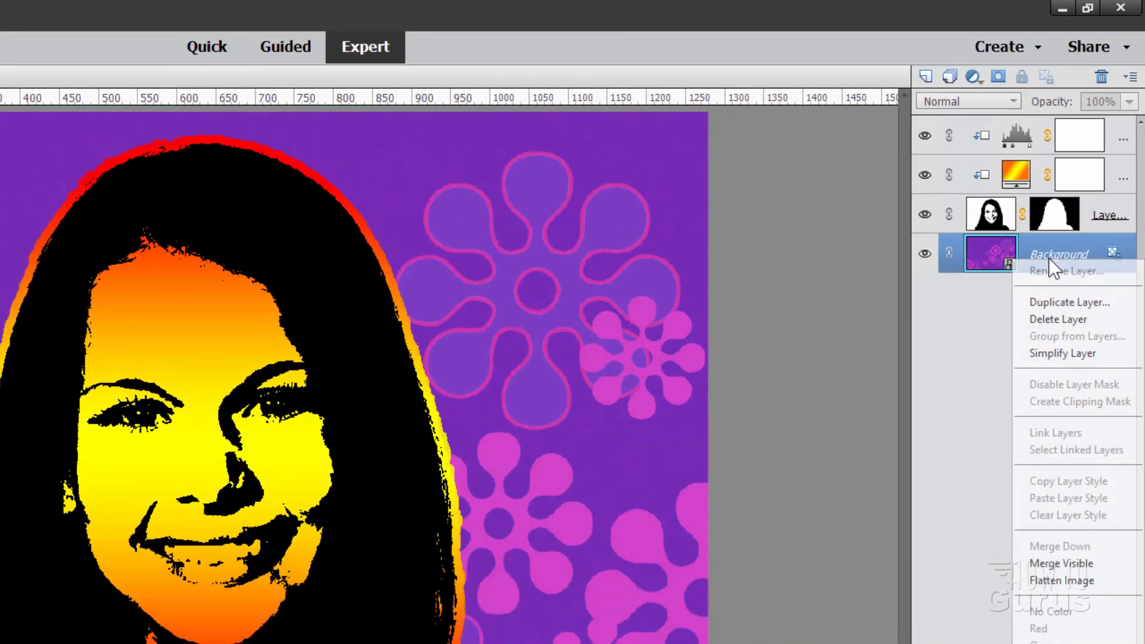
left_click(1068, 302)
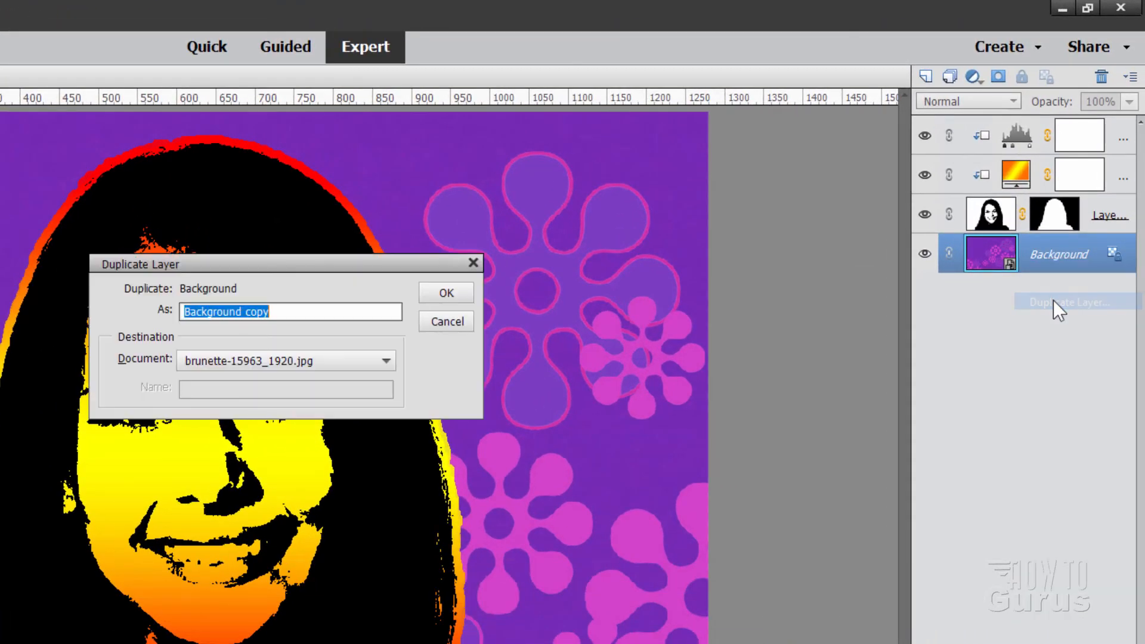
left_click(445, 292)
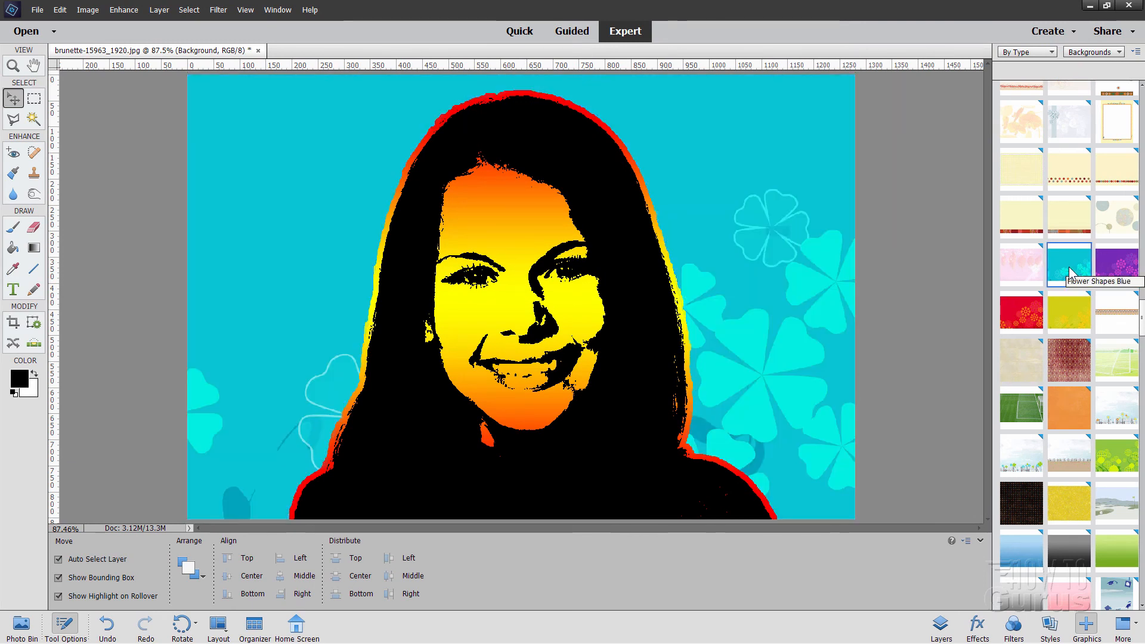
mouse_move(909, 320)
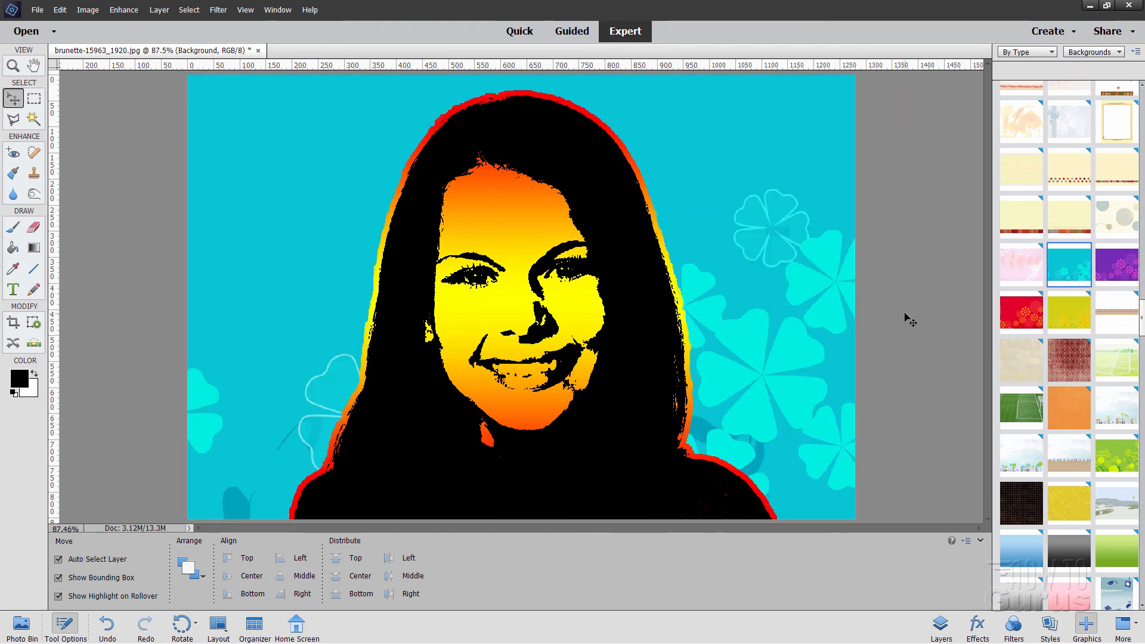
Step: Toggle the purple copy's visibility to compare it with the blue Flower Shapes background, leaving it hidden
left_click(941, 626)
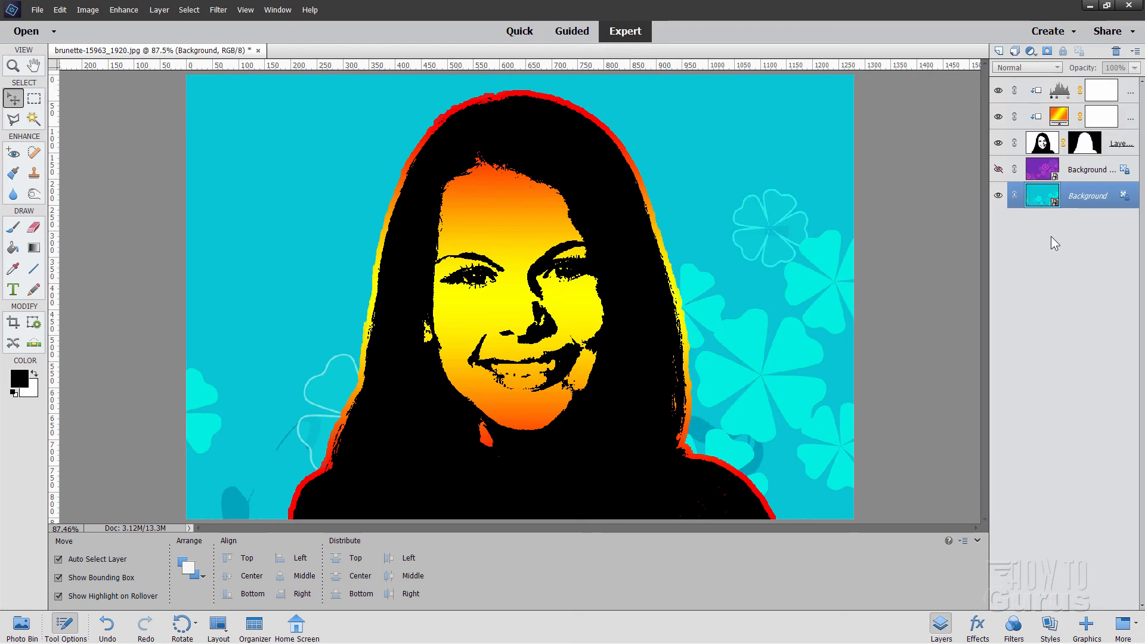
left_click(998, 168)
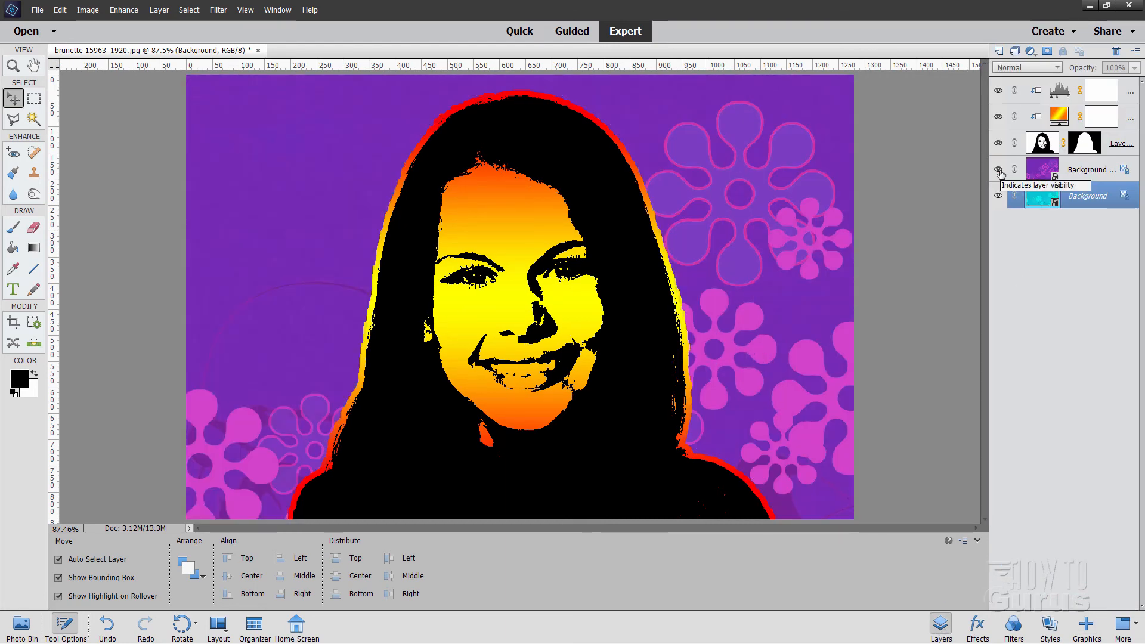
left_click(998, 171)
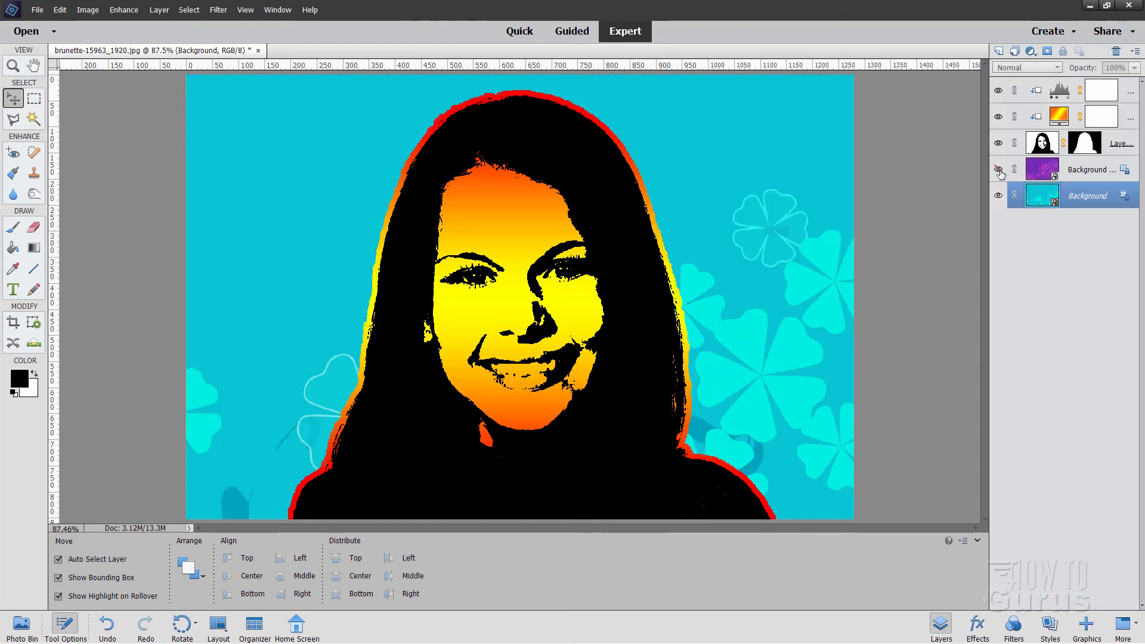
Step: Duplicate the blue background and apply the Flower Shapes Red pattern to the base Background layer
left_click(999, 169)
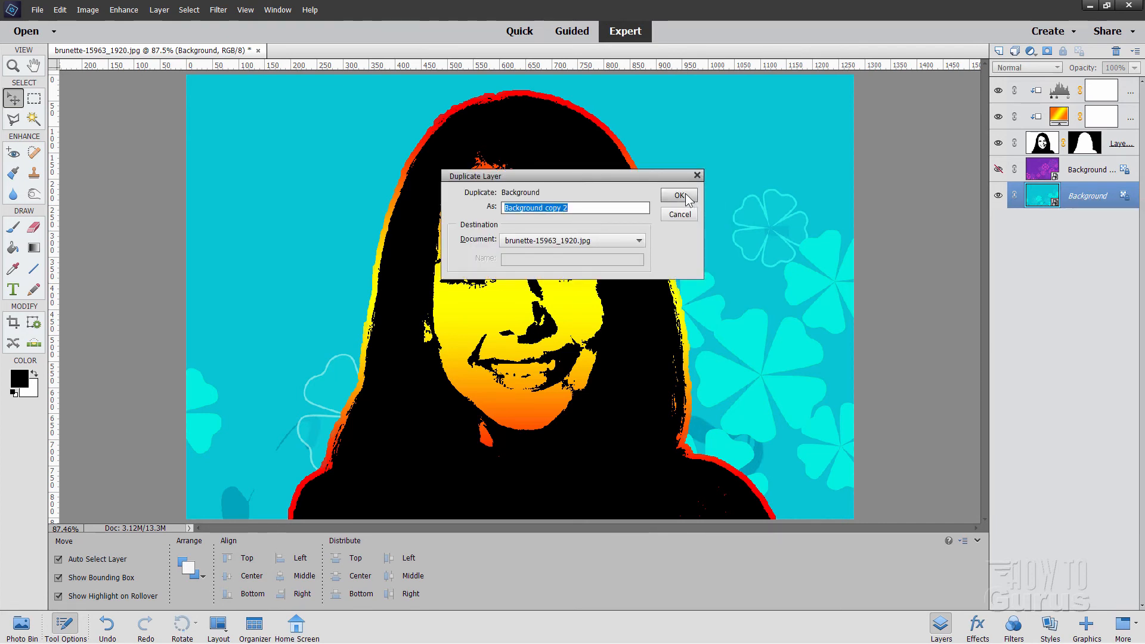
left_click(677, 194)
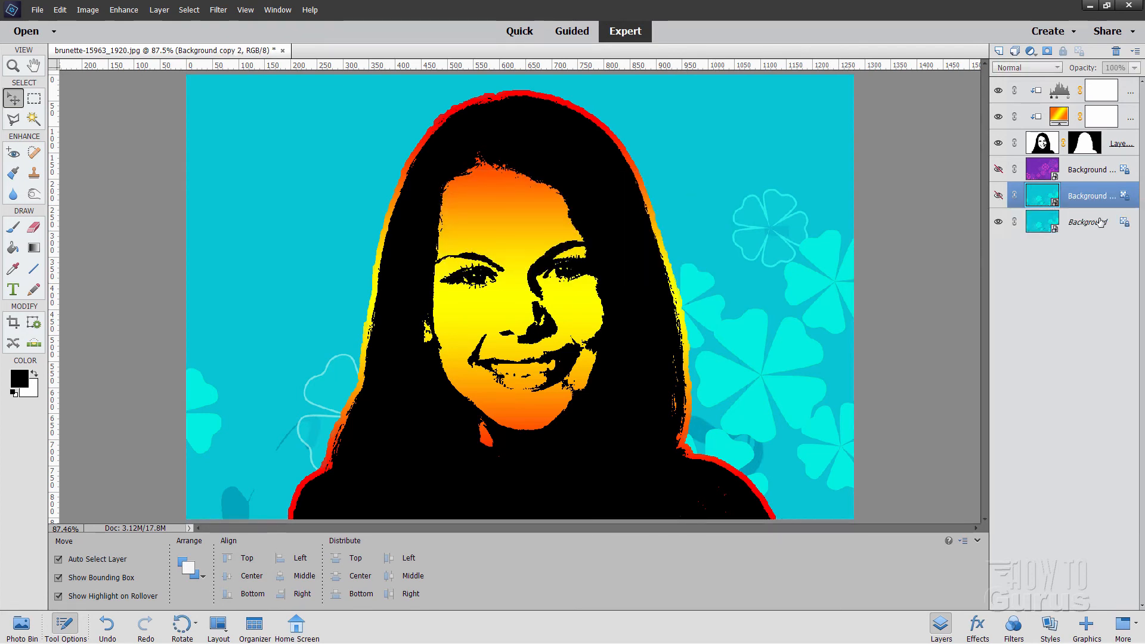
left_click(1085, 629)
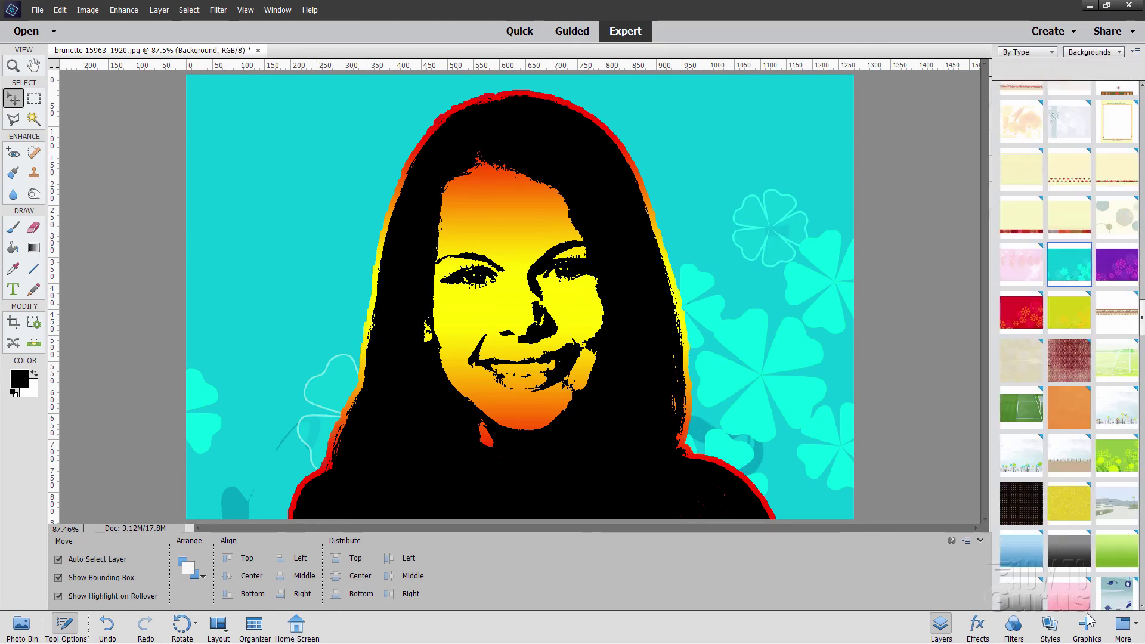
left_click(1021, 310)
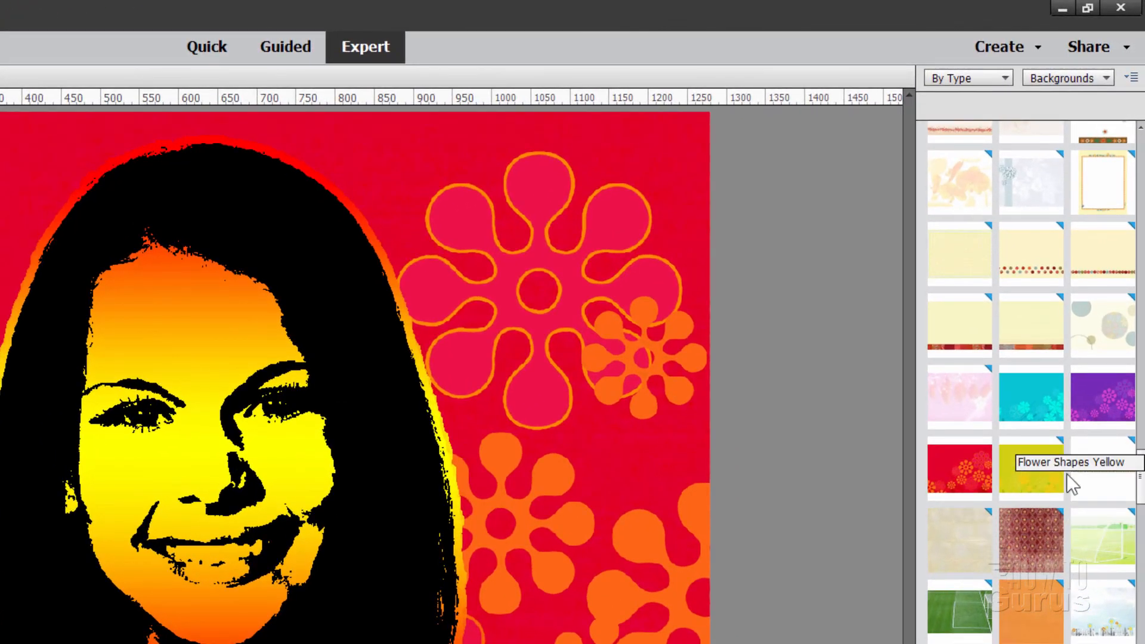
mouse_move(984, 529)
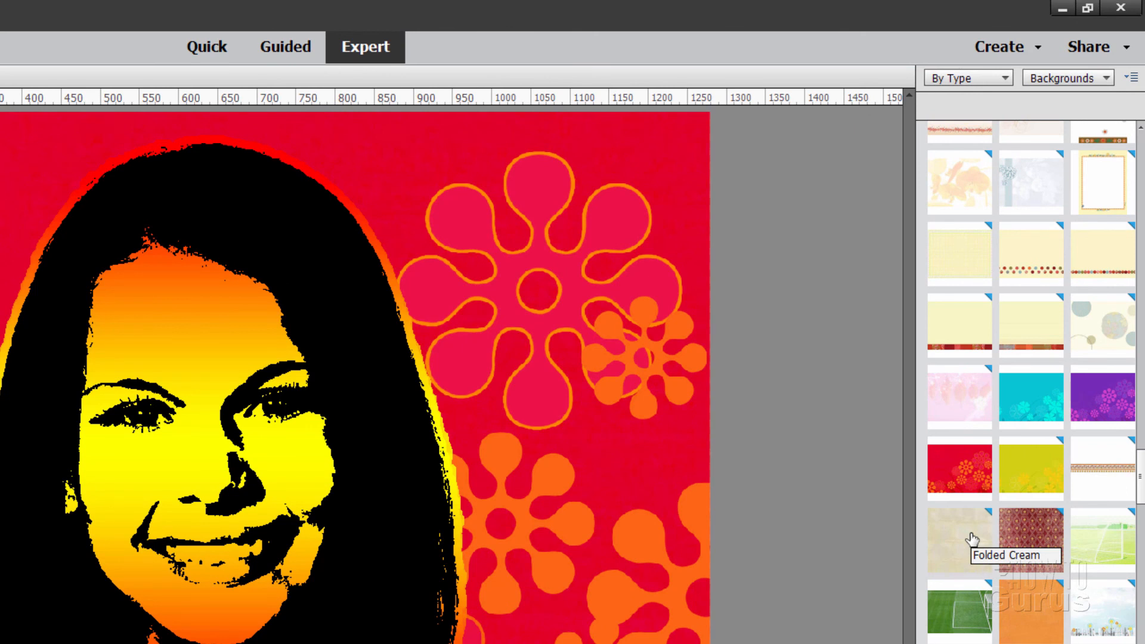
mouse_move(967, 479)
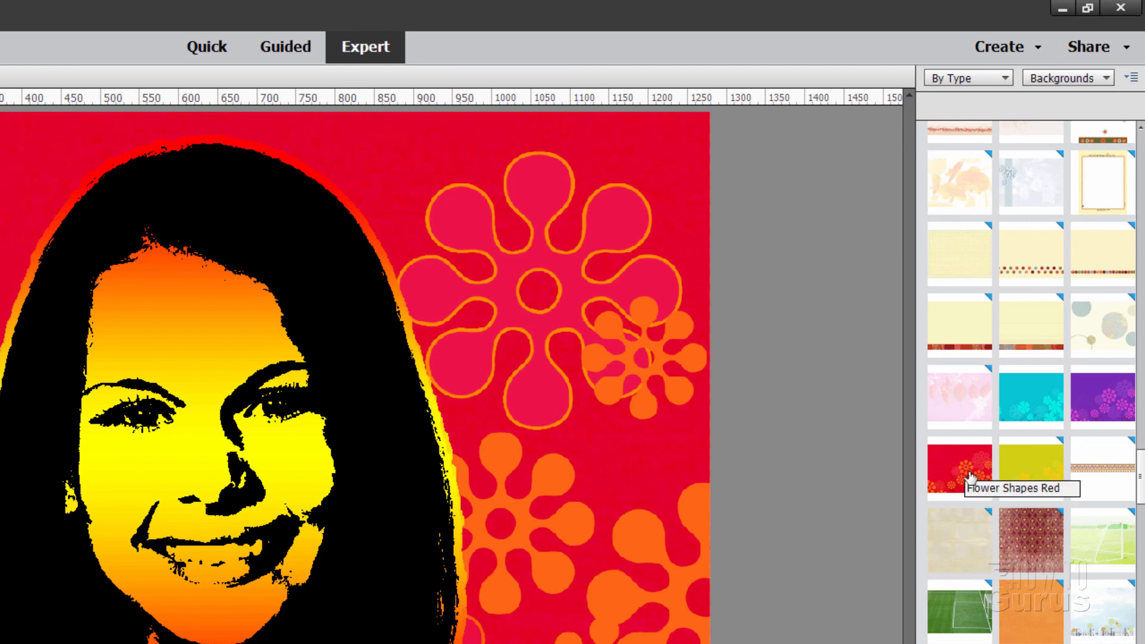
mouse_move(957, 481)
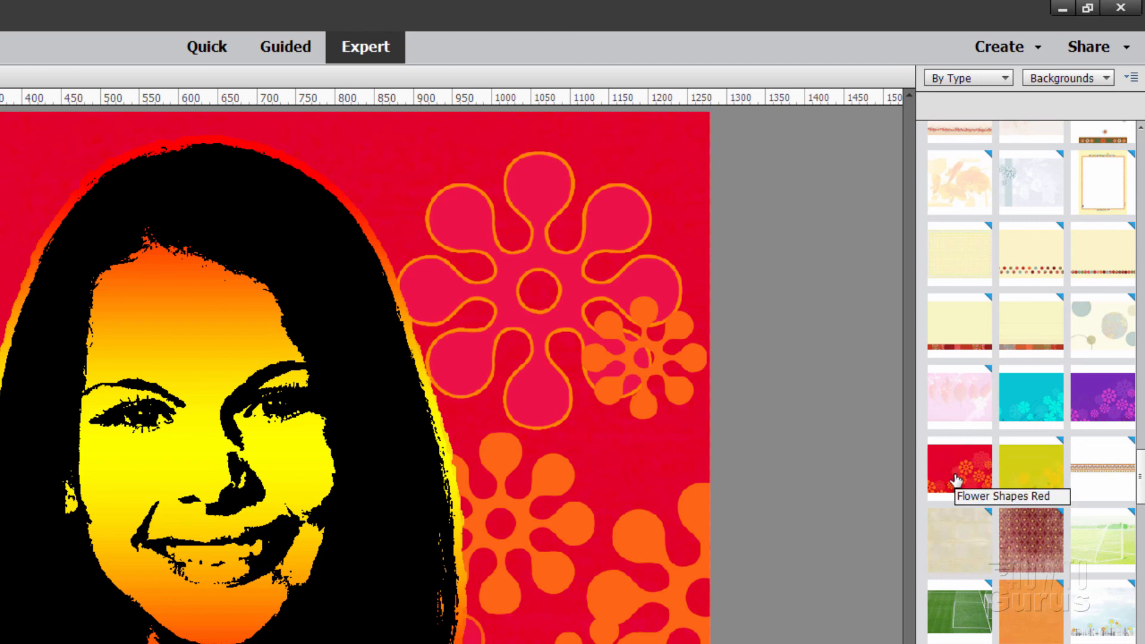
mouse_move(981, 485)
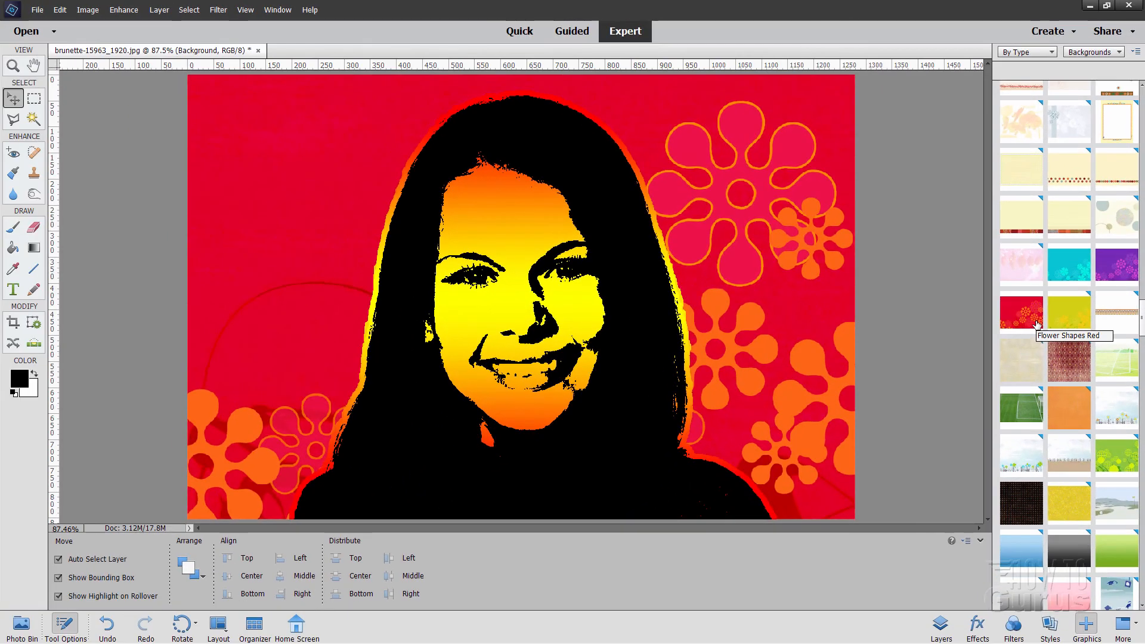
Step: Make the purple background copy visible again above the red background
left_click(941, 629)
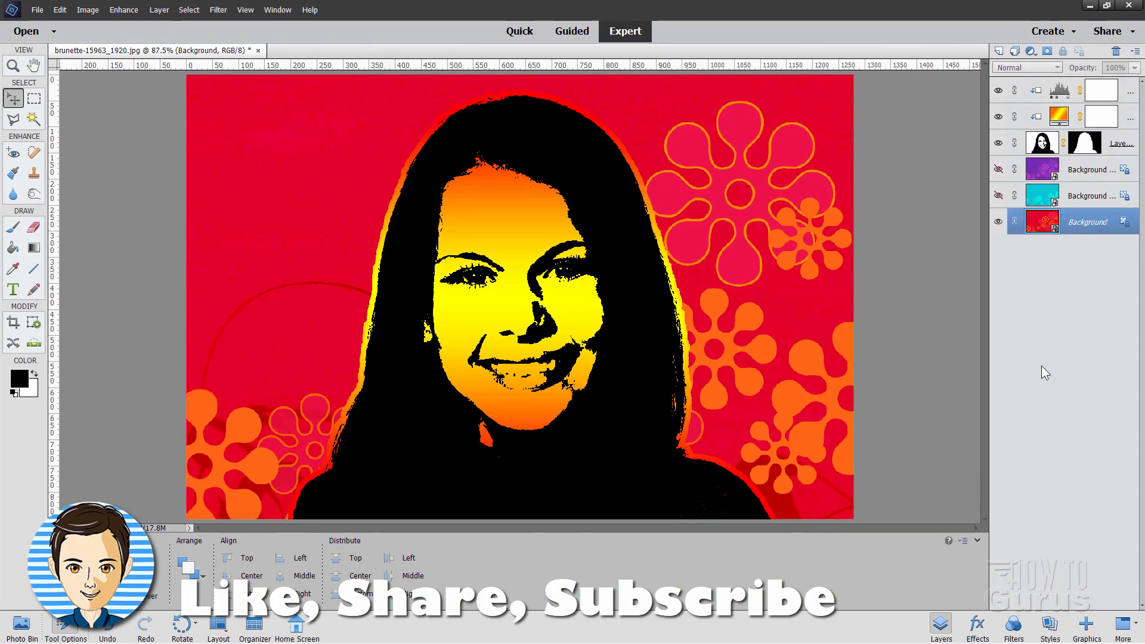
mouse_move(730, 223)
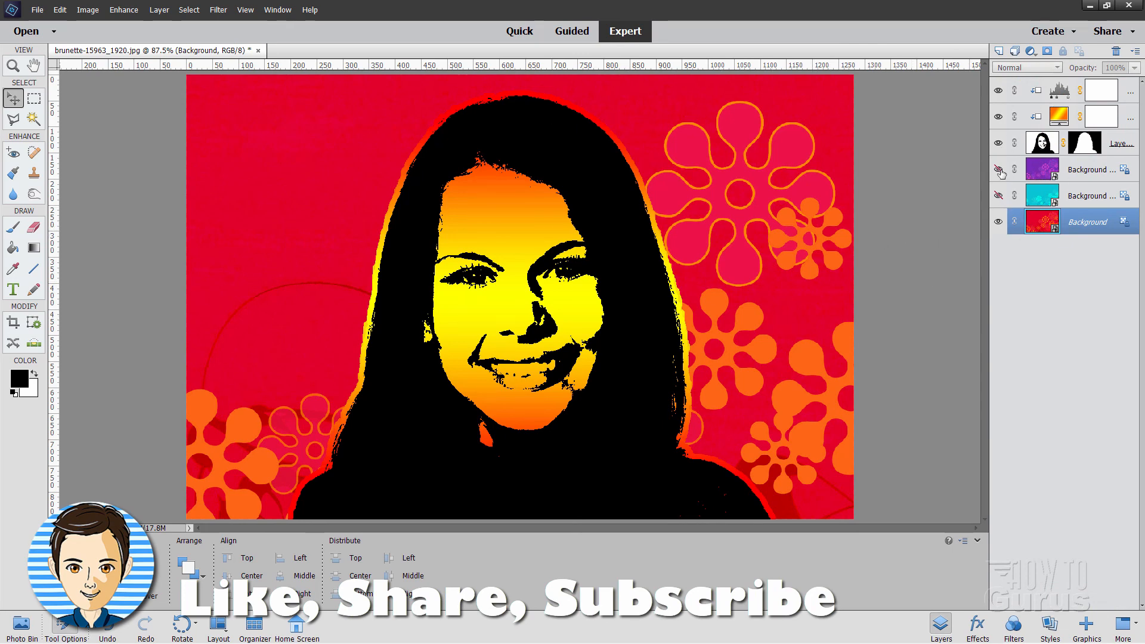
left_click(999, 169)
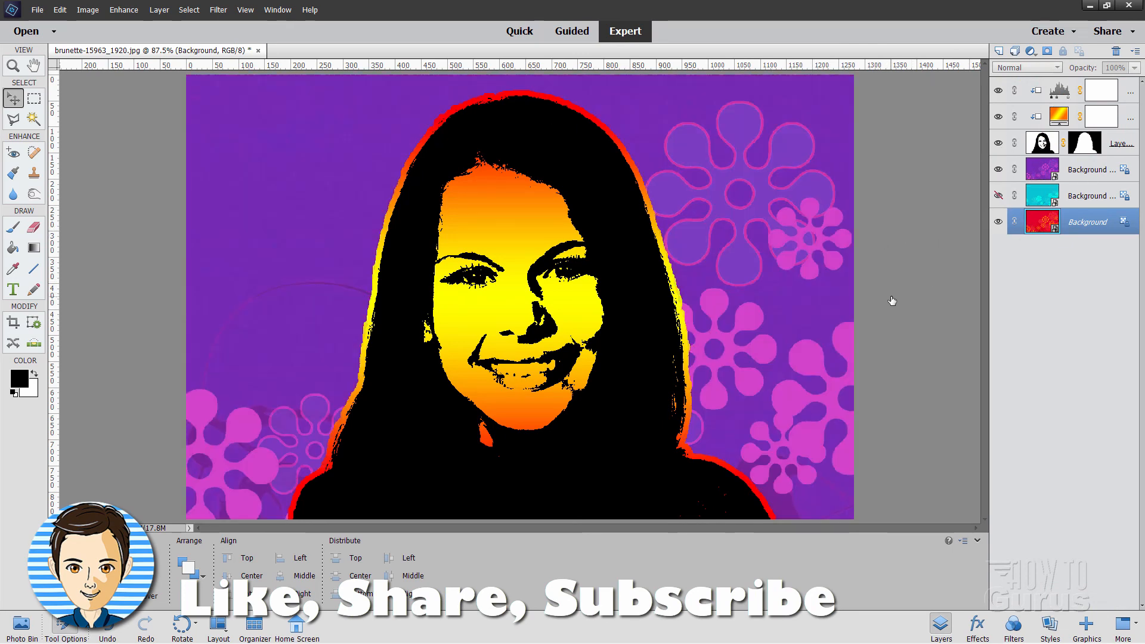